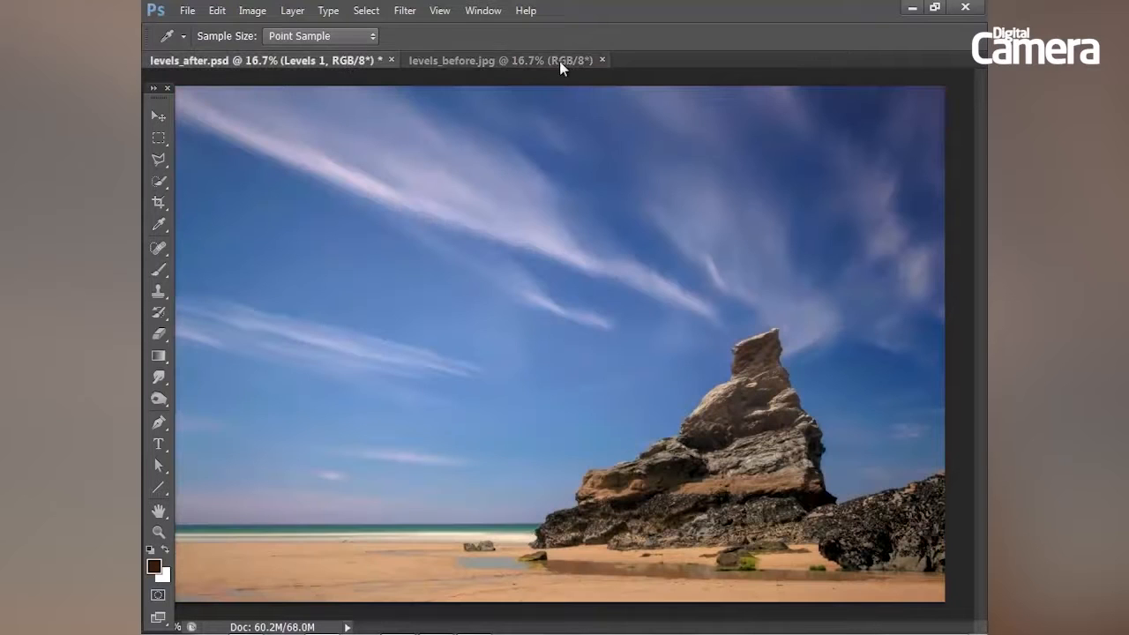
- Switch to the uncorrected levels_before.jpg photo and select the Brush tool
left_click(477, 59)
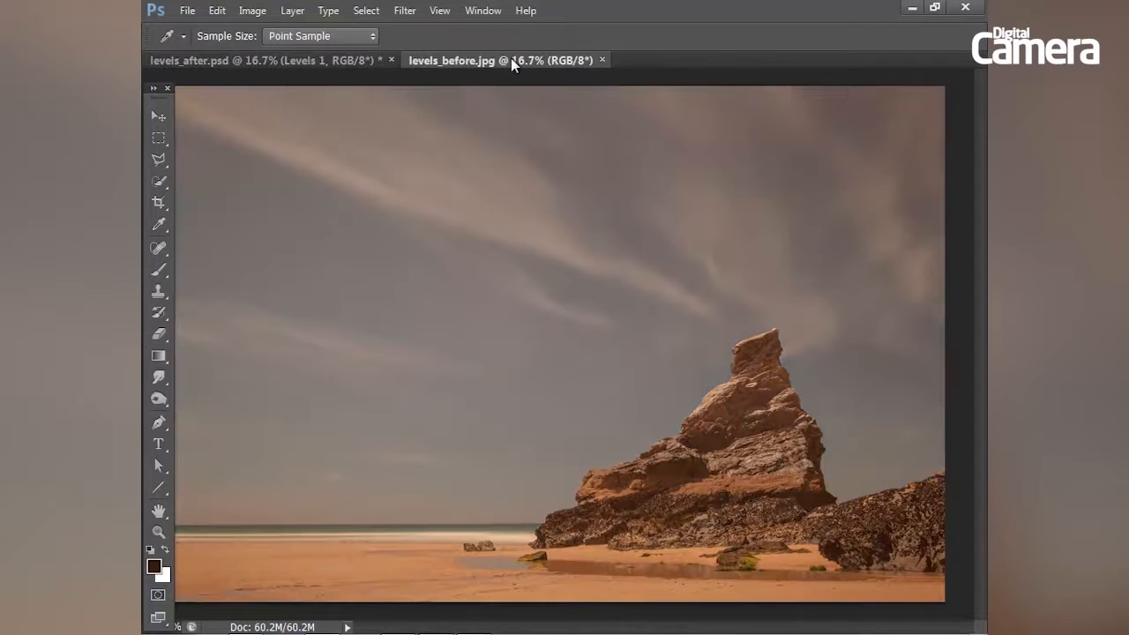
mouse_move(679, 257)
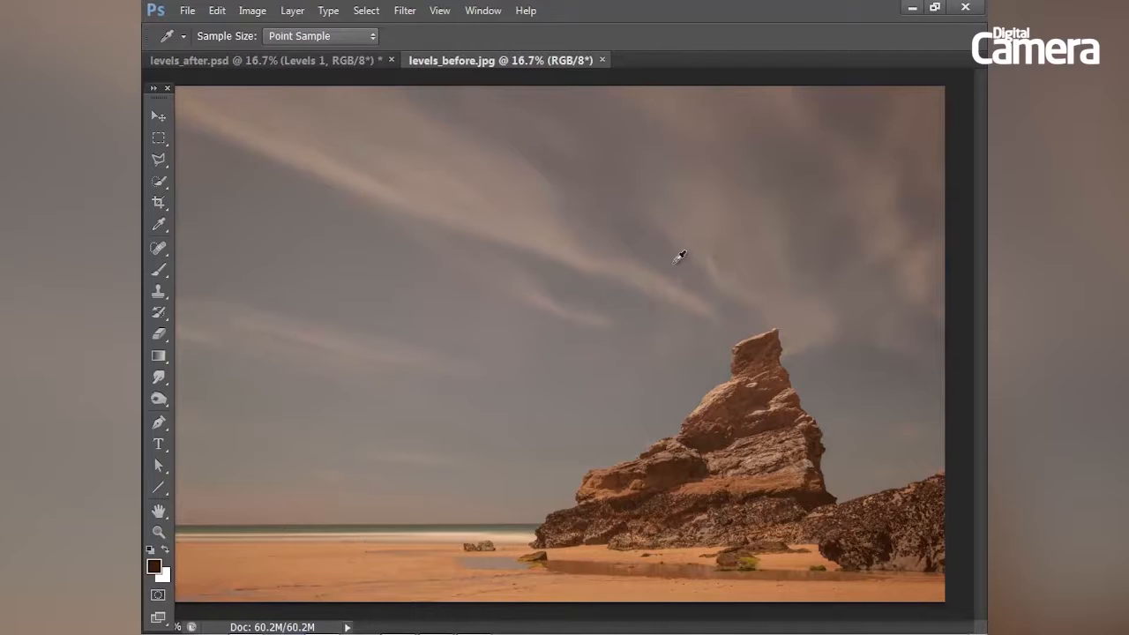
mouse_move(364, 69)
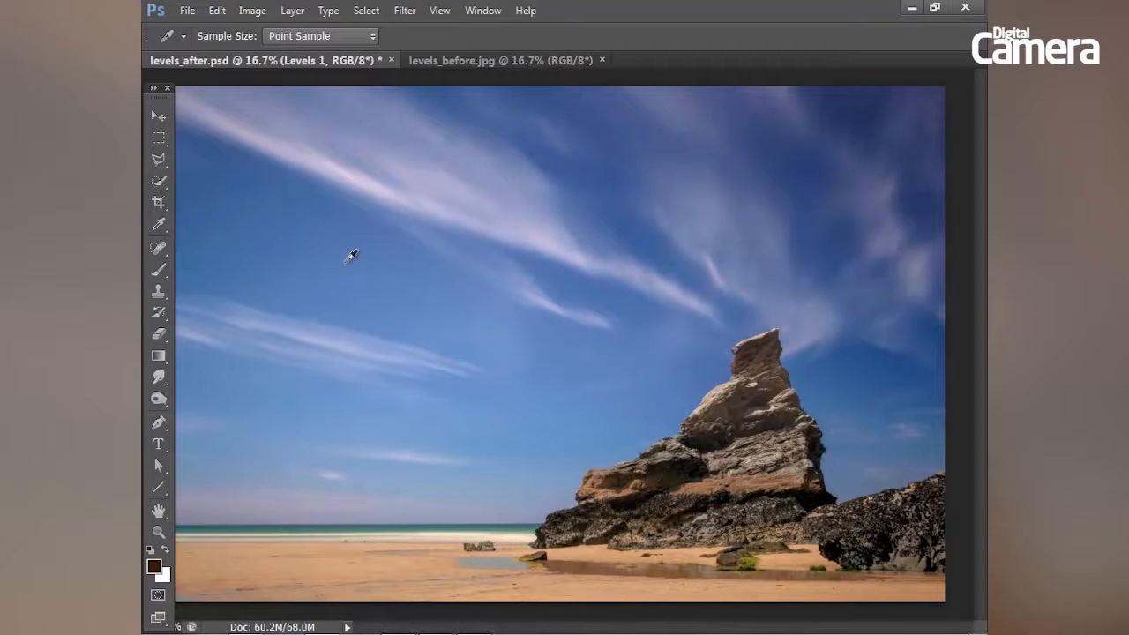
left_click(159, 269)
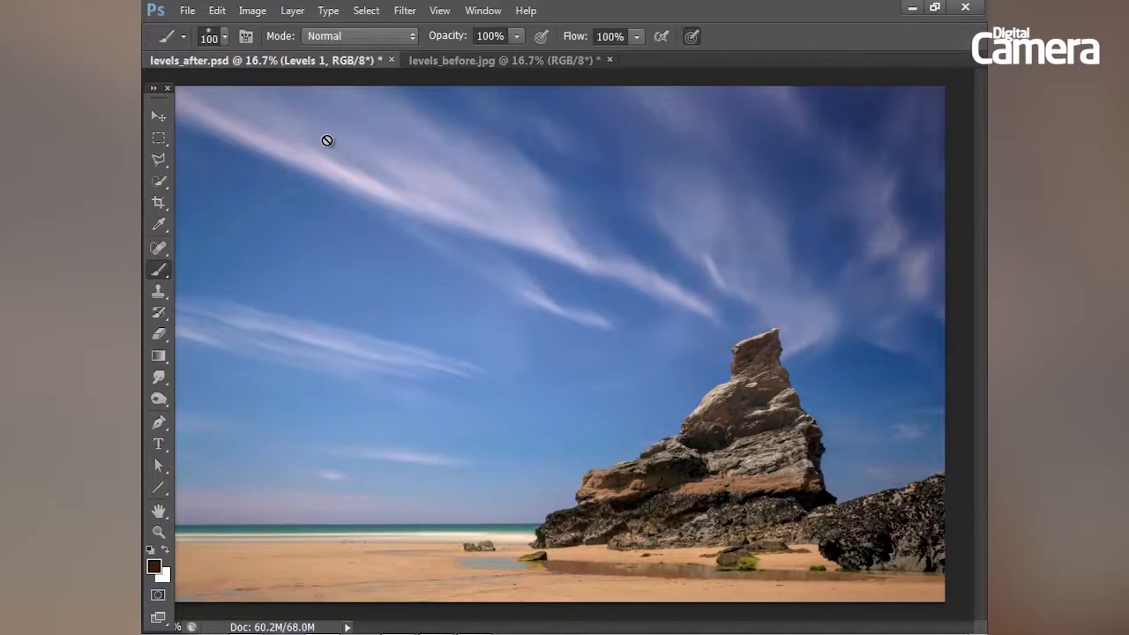
mouse_move(441, 60)
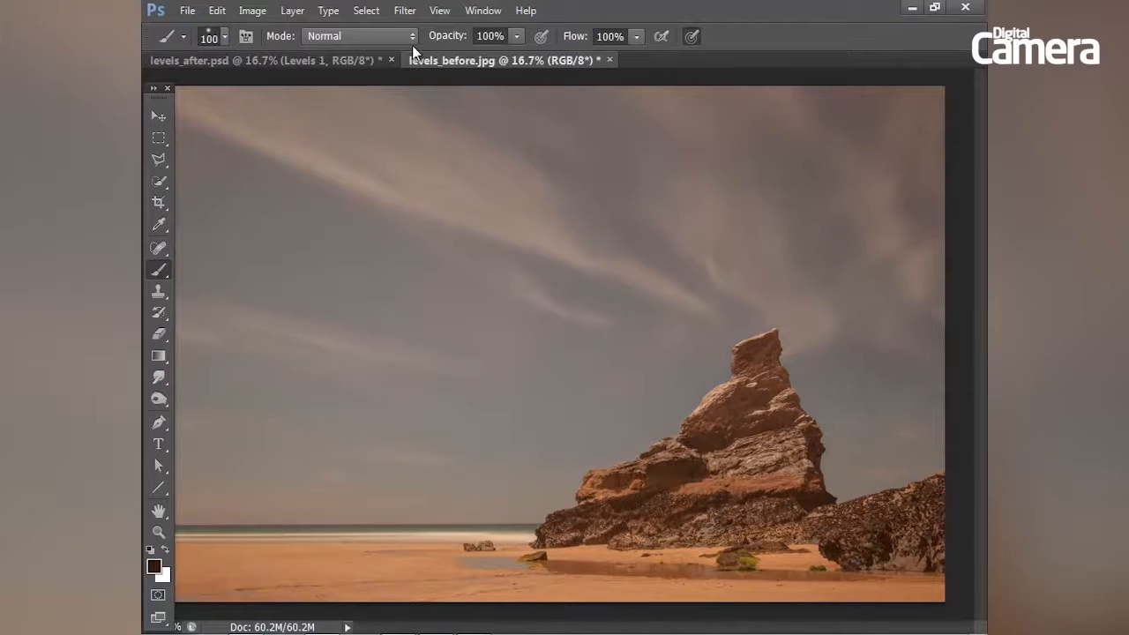
- Show the Layers panel and add a Levels adjustment layer above the Background
left_click(482, 10)
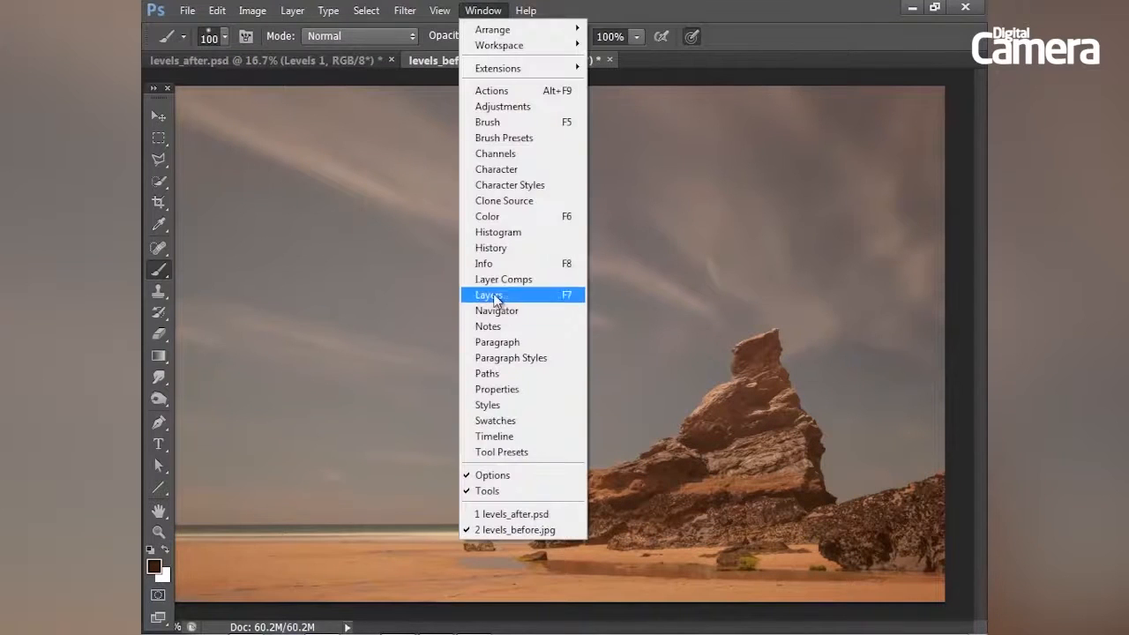
left_click(487, 294)
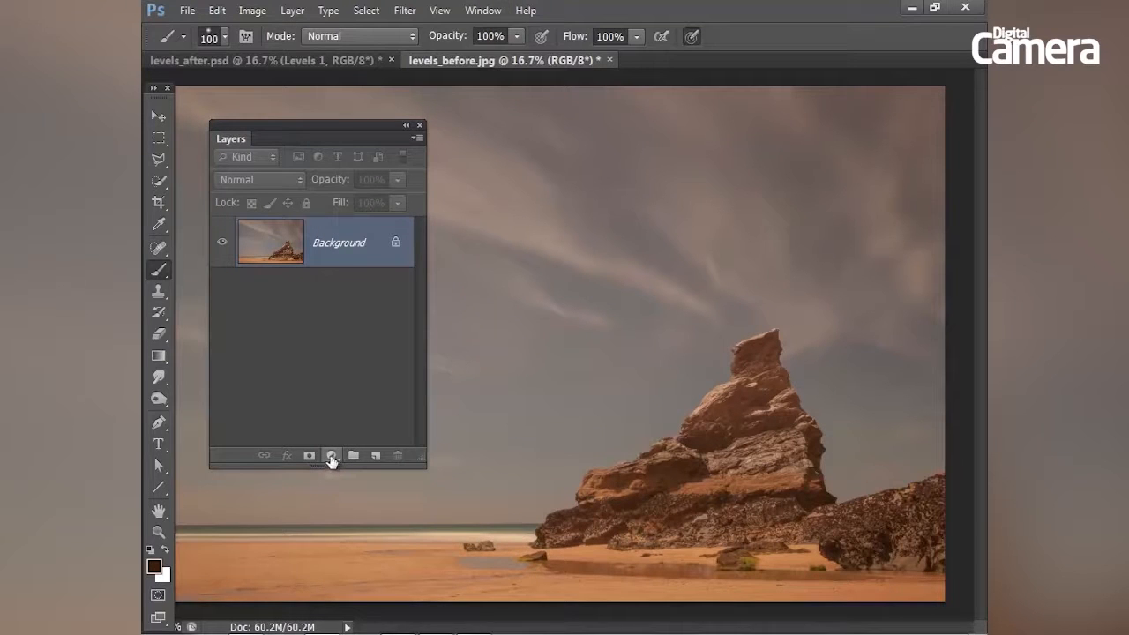
left_click(331, 455)
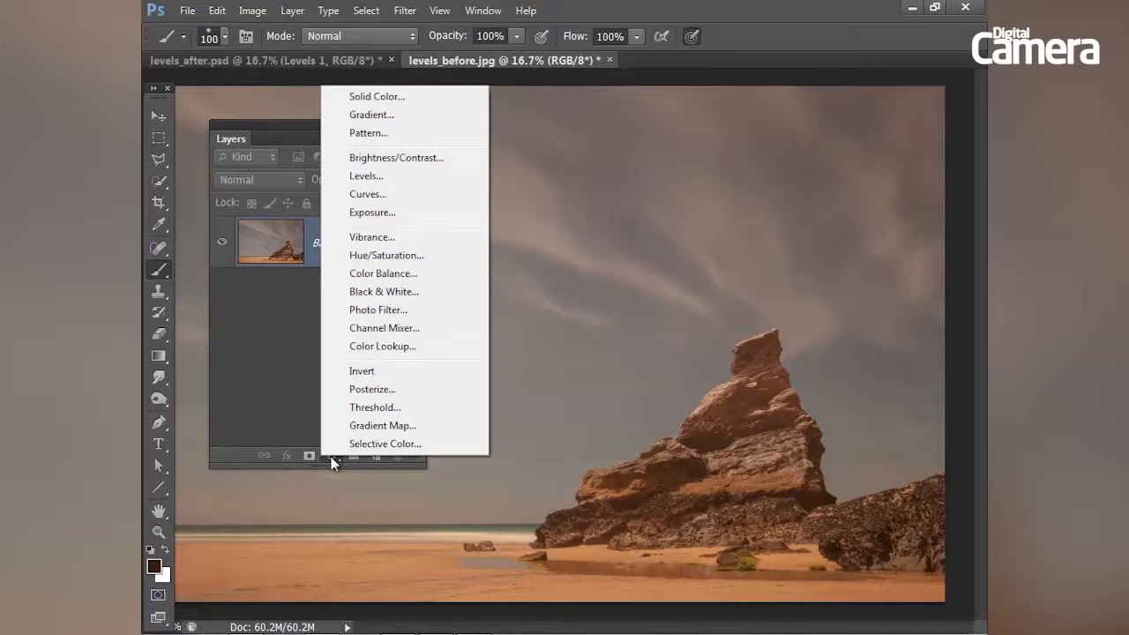
left_click(366, 176)
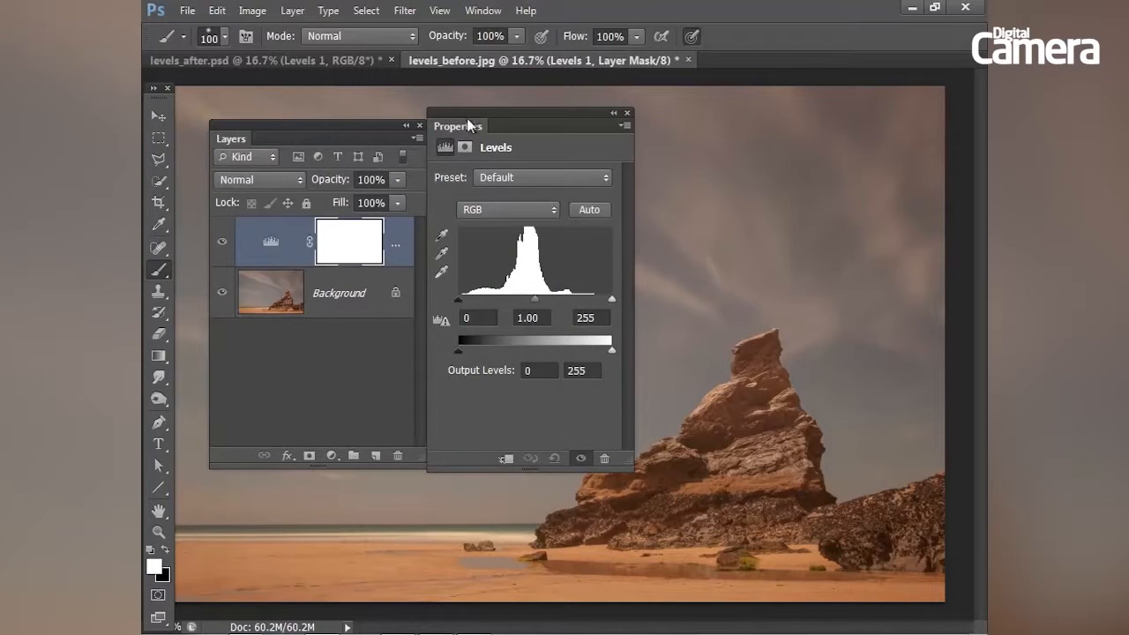
- Dock the Levels properties under Layers and set the white point to 228 while previewing clipping
left_click_drag(467, 125, 496, 111)
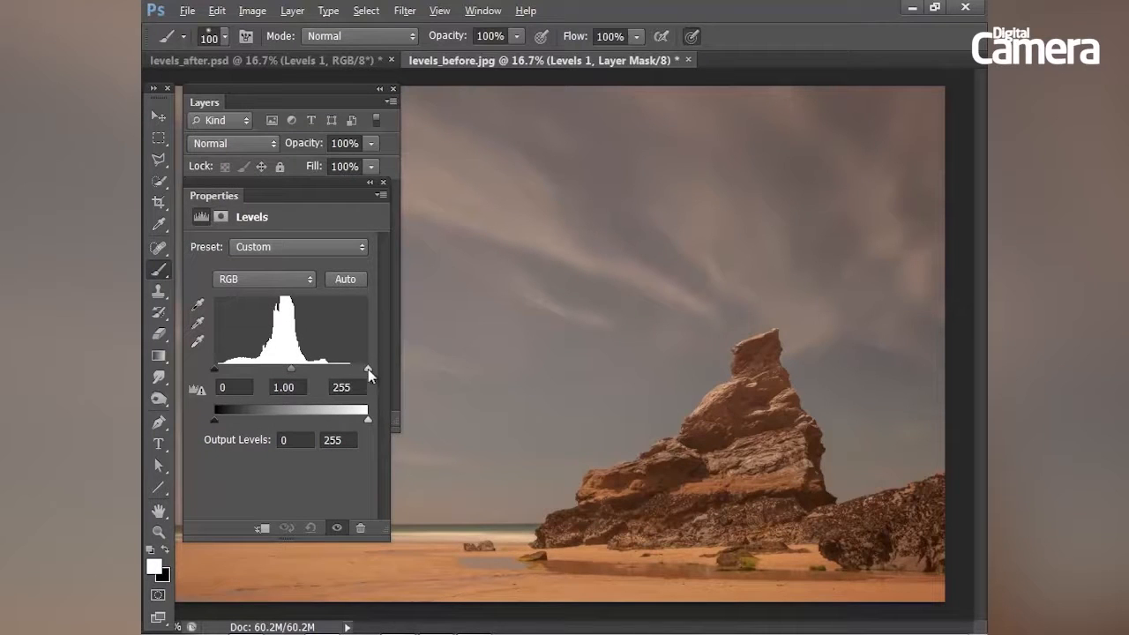
left_click_drag(367, 368, 364, 368)
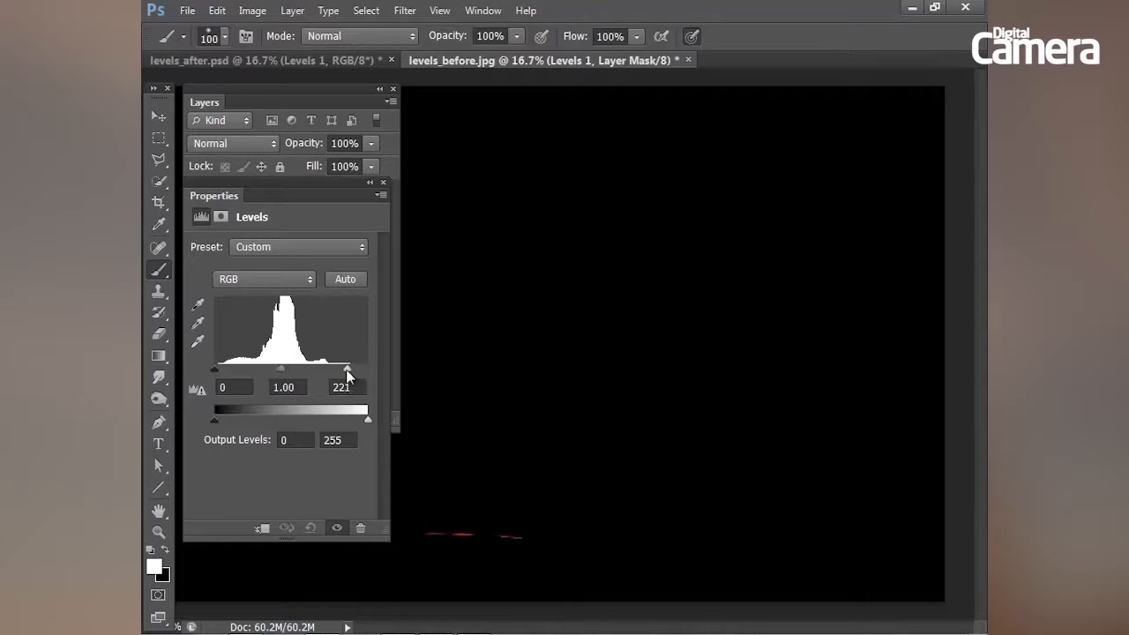
left_click_drag(347, 369, 328, 369)
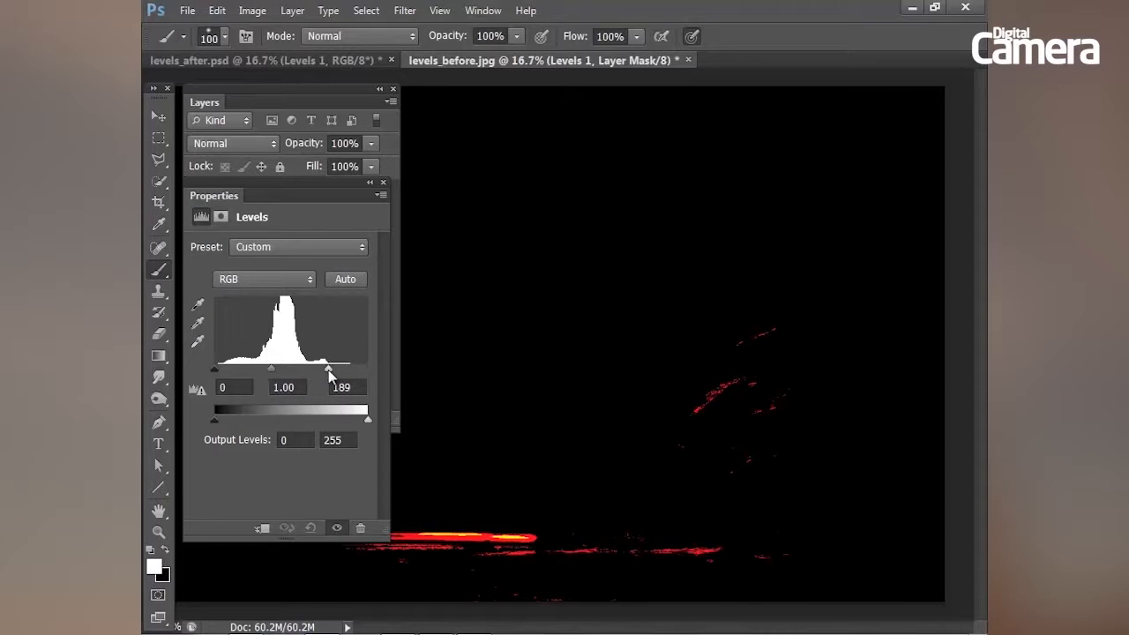
left_click_drag(328, 369, 315, 369)
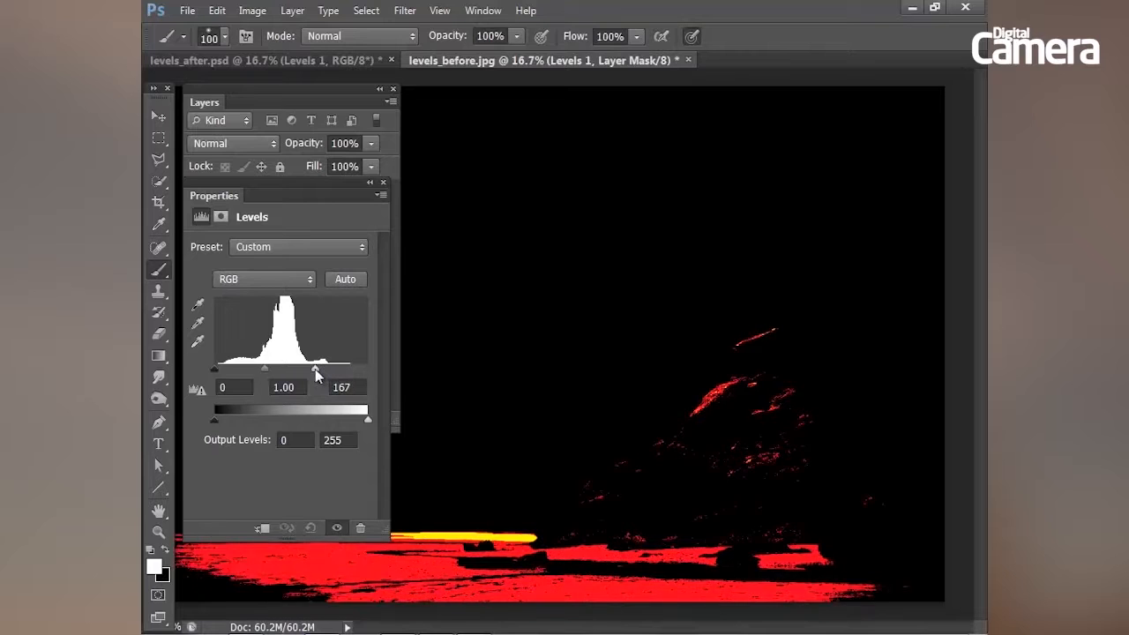
left_click_drag(315, 367, 295, 368)
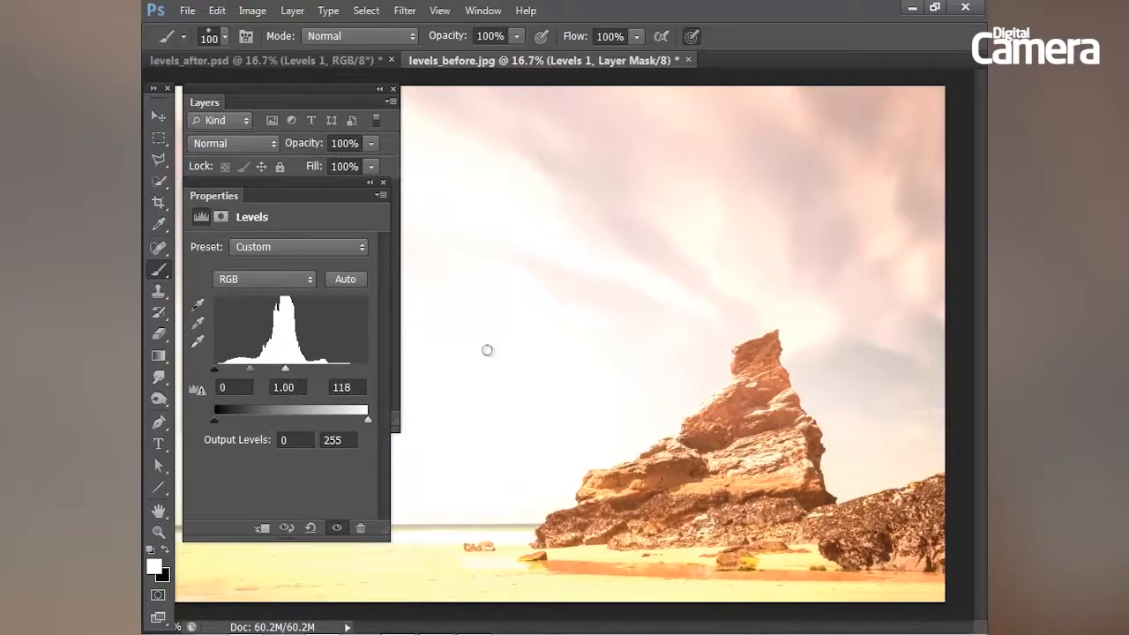
mouse_move(370, 330)
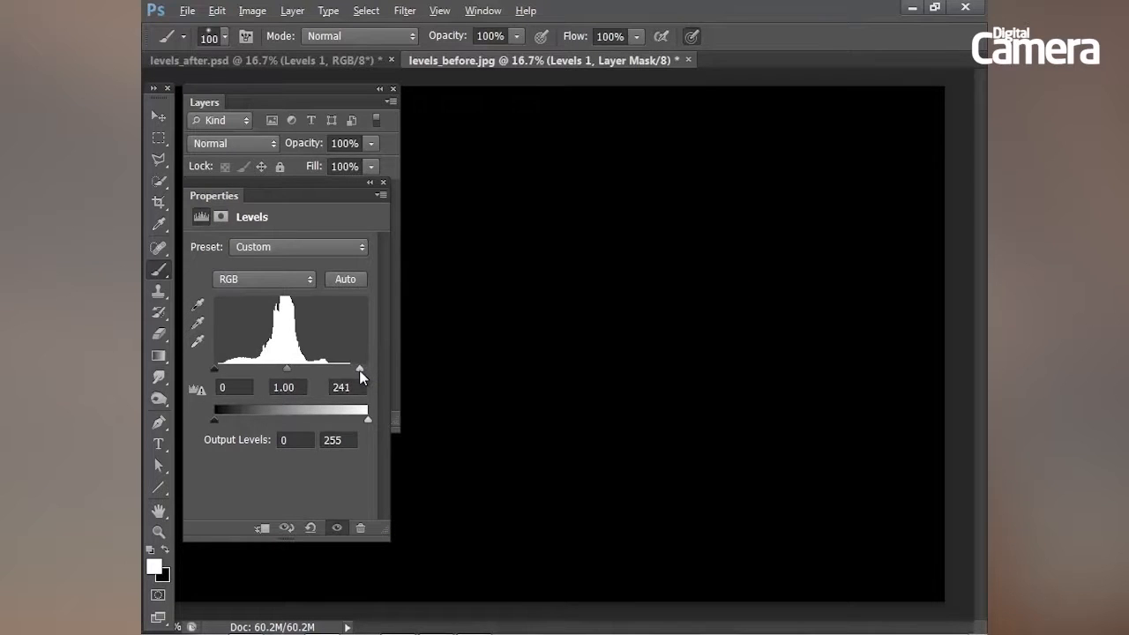
left_click_drag(360, 368, 350, 369)
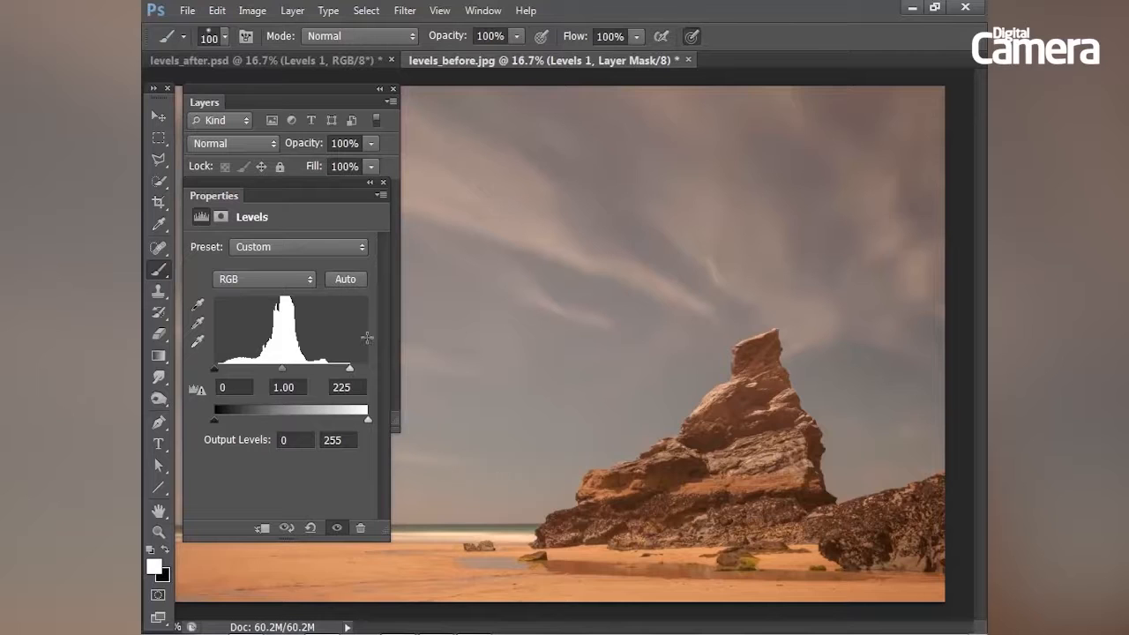
left_click_drag(351, 369, 352, 369)
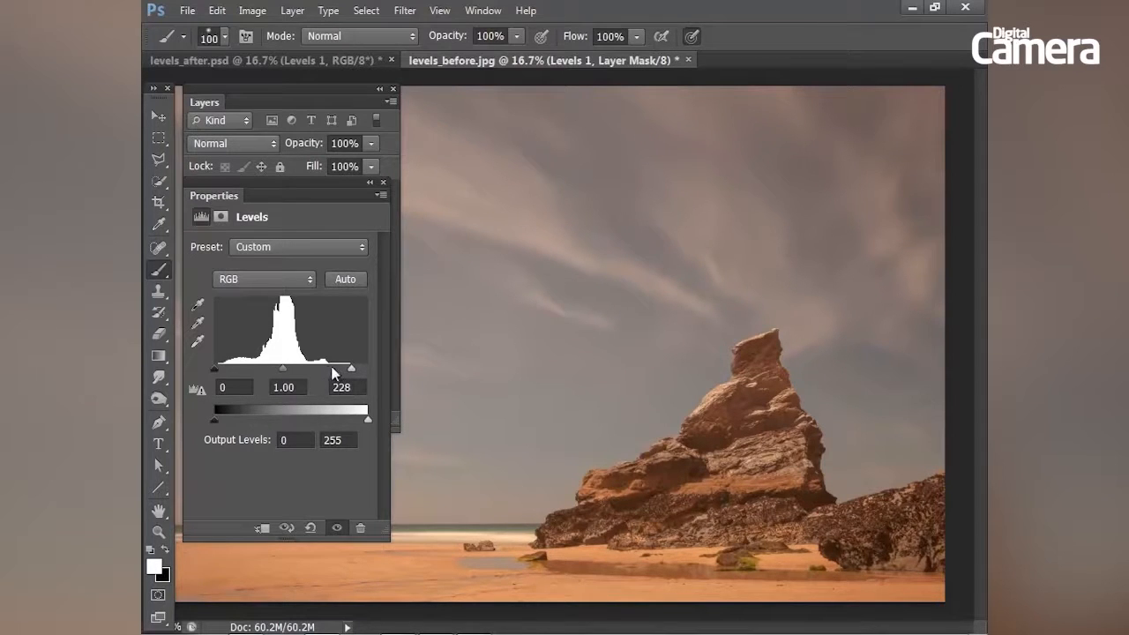
mouse_move(309, 373)
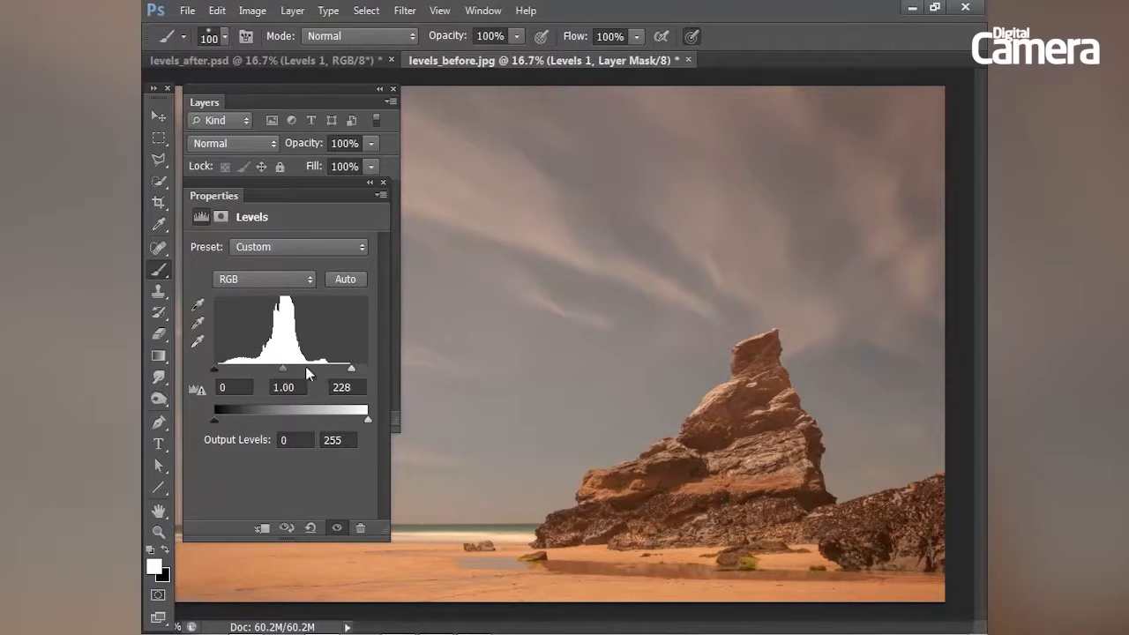
mouse_move(346, 379)
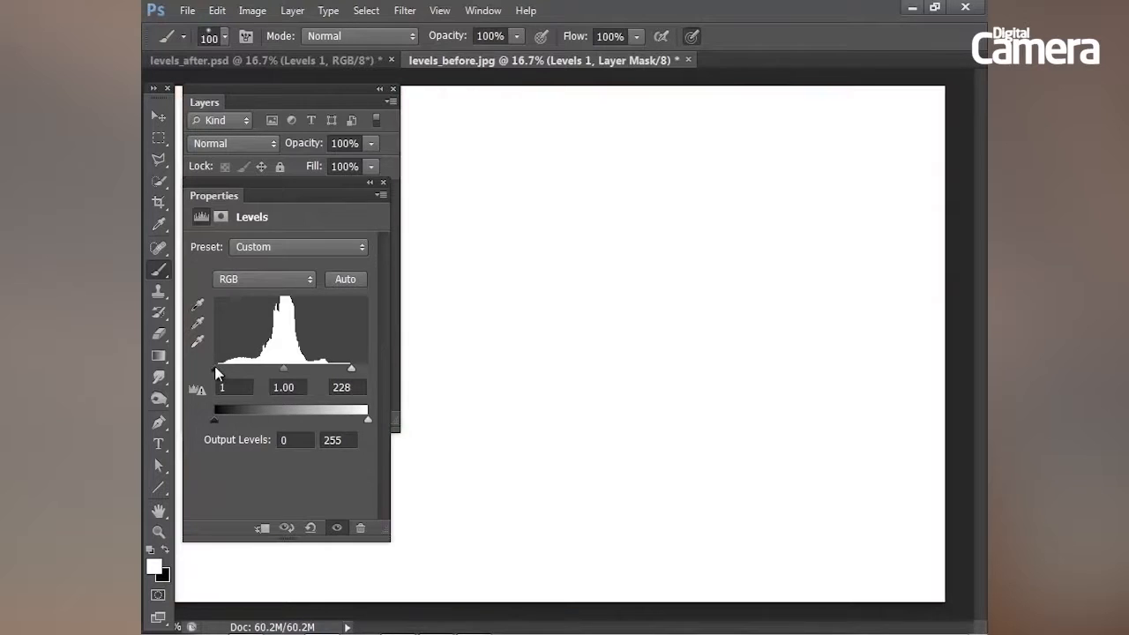
- Raise the Levels black point to 19 while previewing shadow clipping
left_click_drag(213, 369, 227, 368)
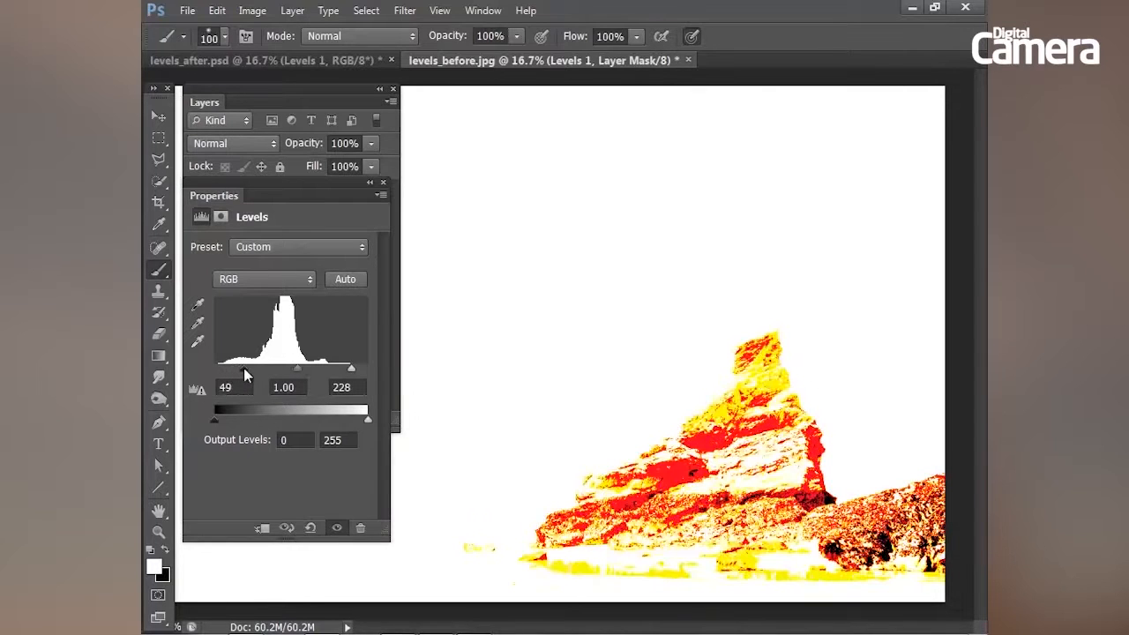
left_click_drag(244, 368, 250, 368)
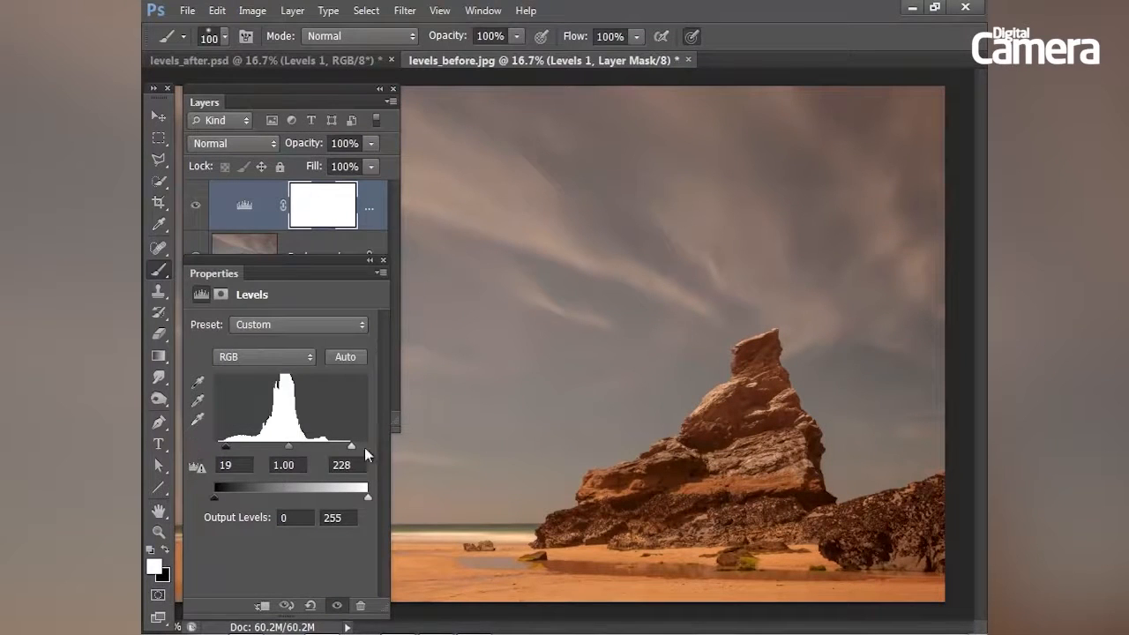
mouse_move(501, 230)
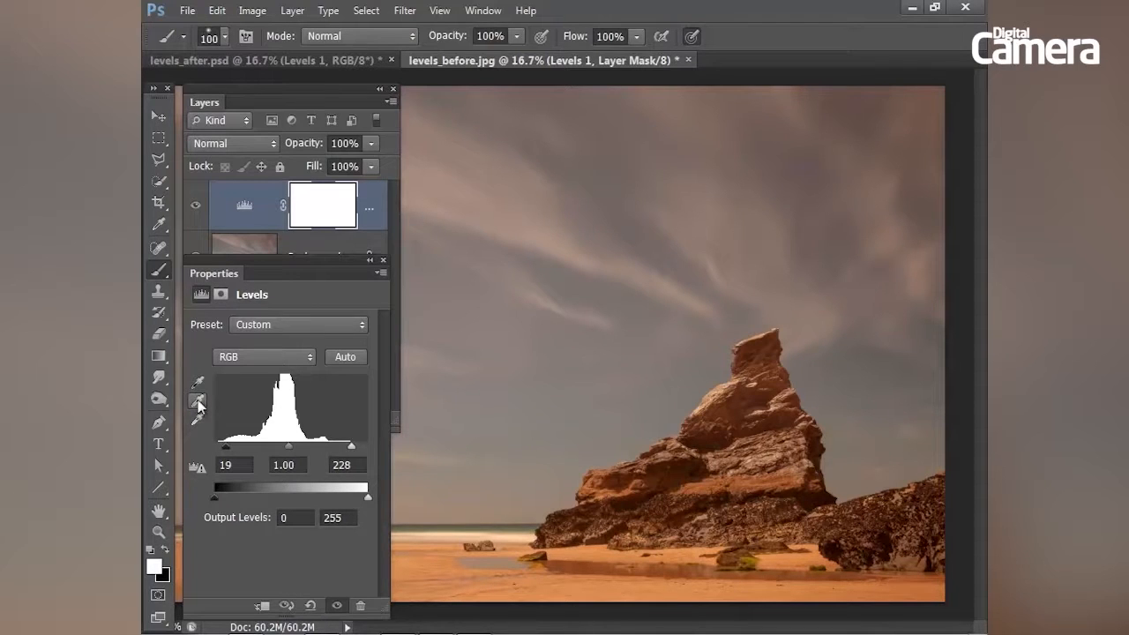
- Pick the Set Gray Point eyedropper to sample a neutral grey
left_click(198, 401)
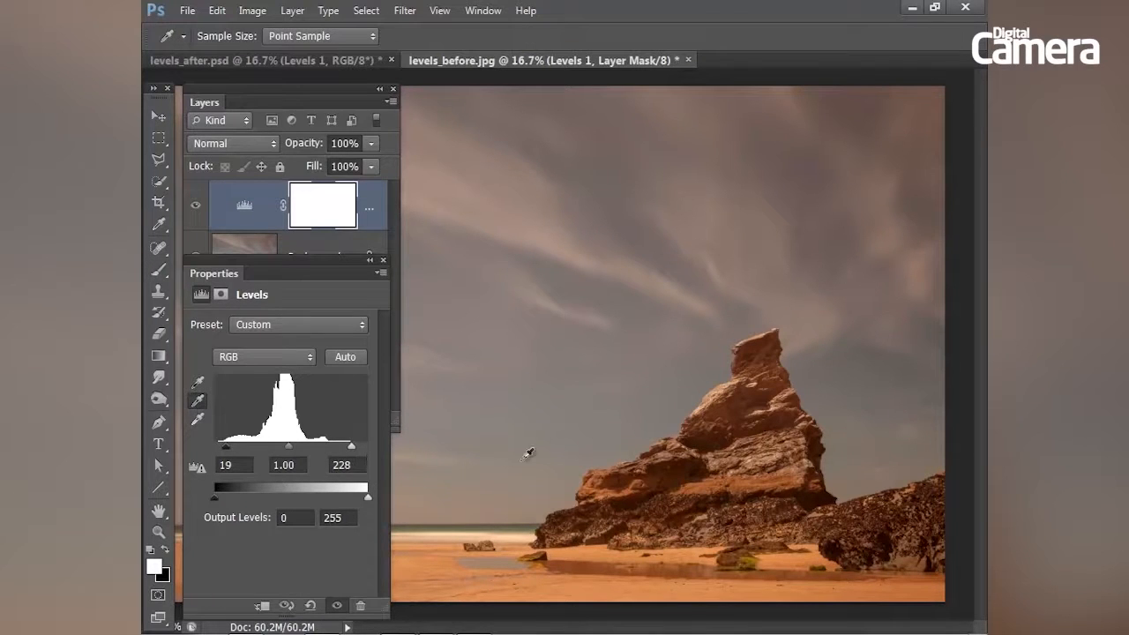
mouse_move(628, 381)
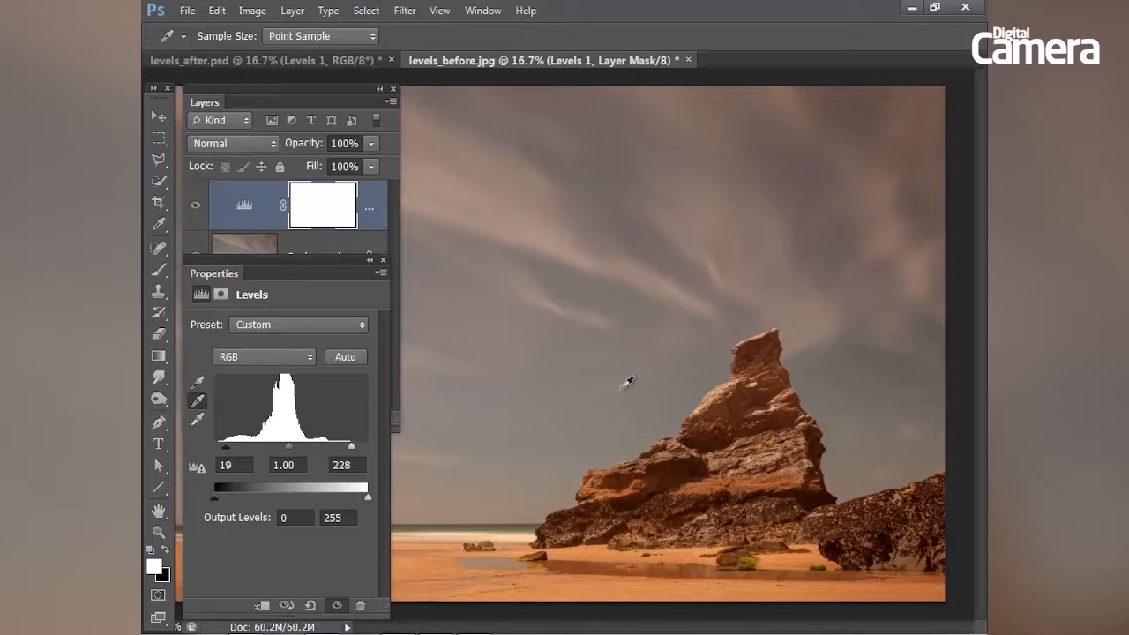
mouse_move(723, 446)
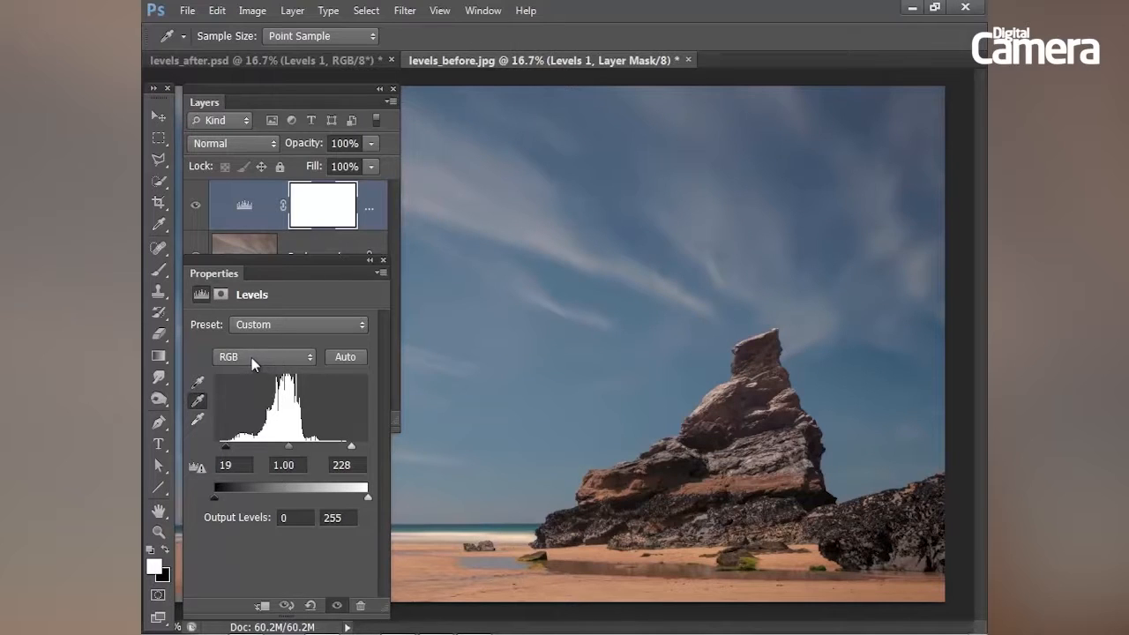
- Check Red midtones 0.79 and Blue 1.26, returning to RGB levels 19, 1.00, 228
left_click(263, 356)
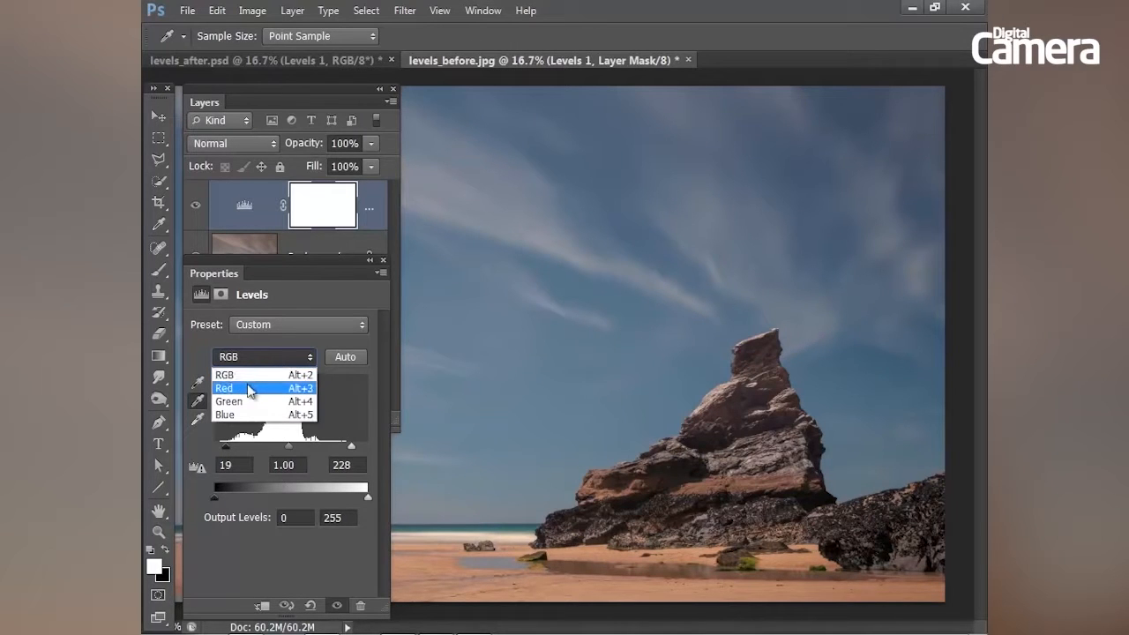
left_click(225, 388)
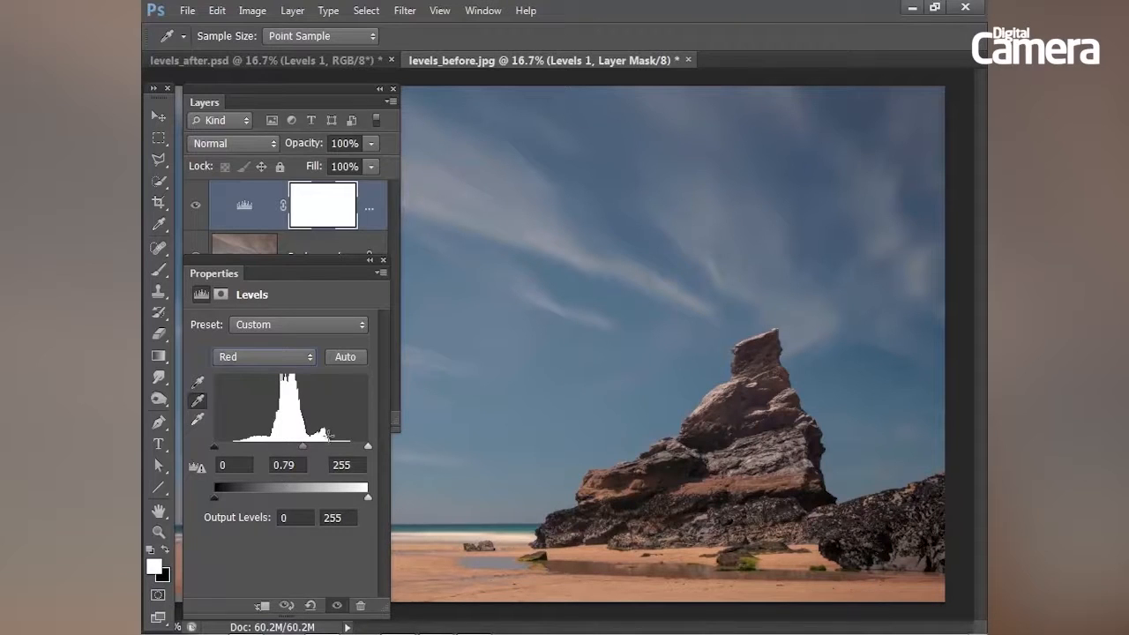
mouse_move(265, 381)
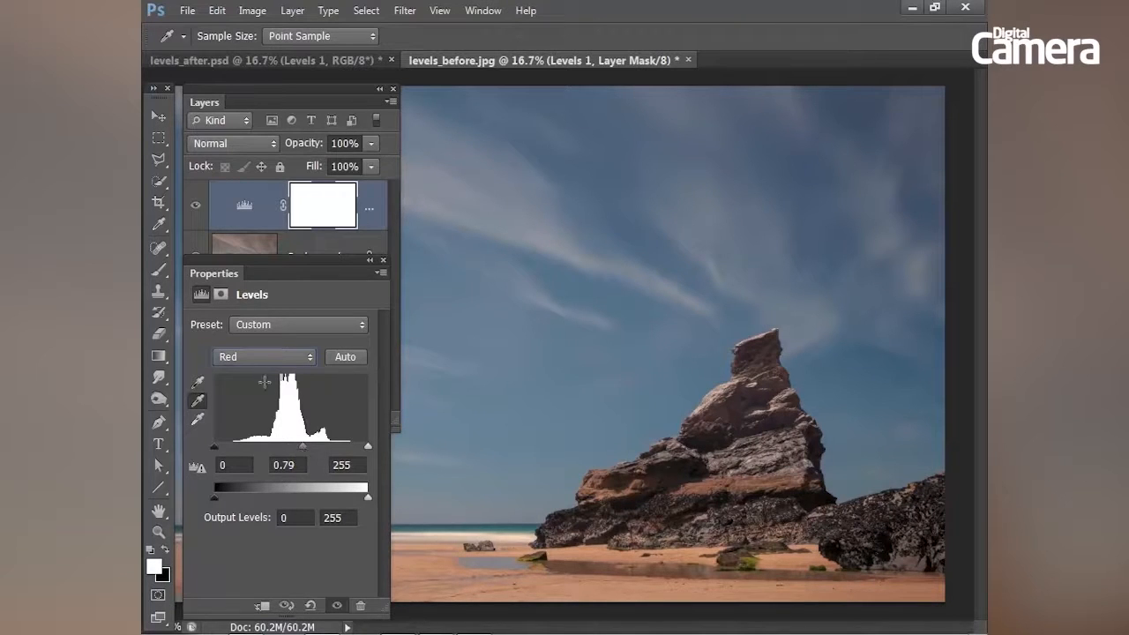
left_click(265, 357)
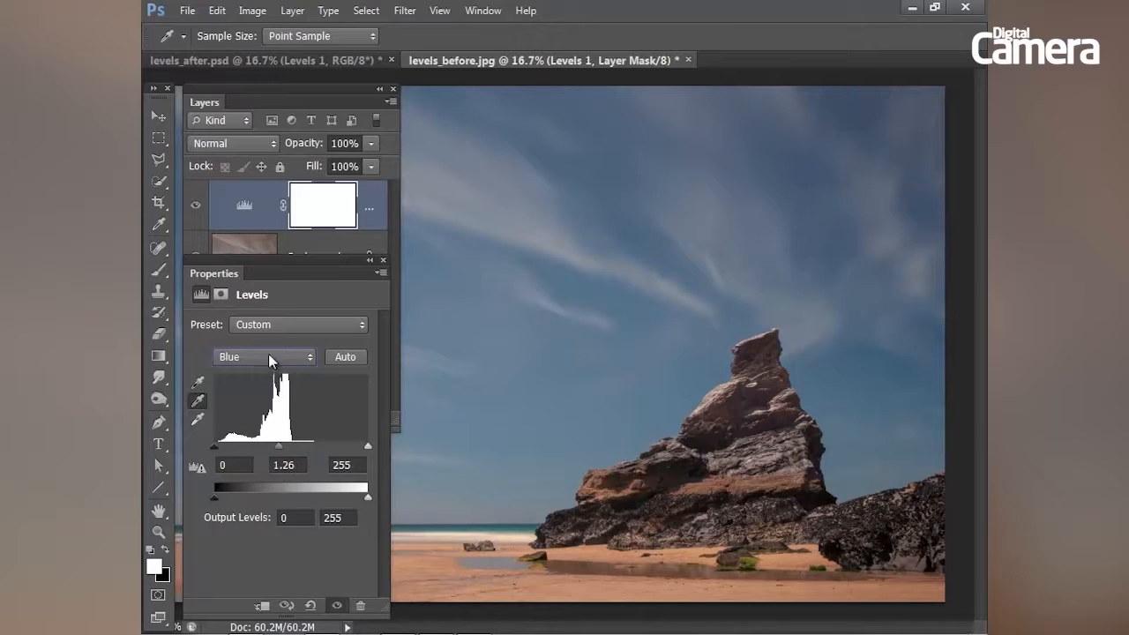
left_click(265, 357)
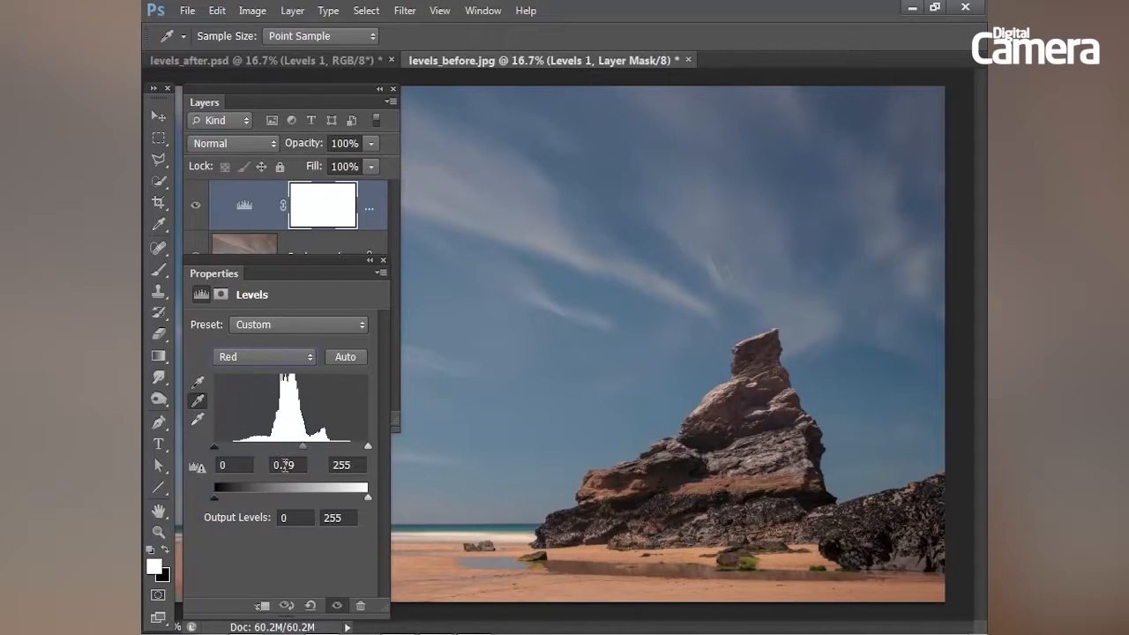
left_click(265, 356)
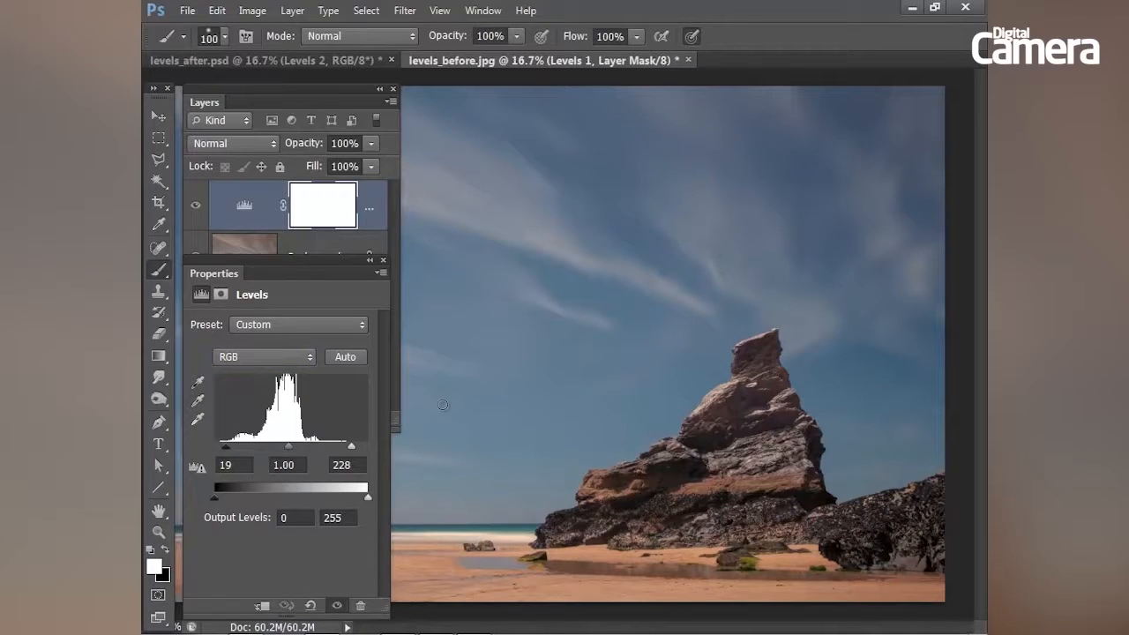
mouse_move(503, 252)
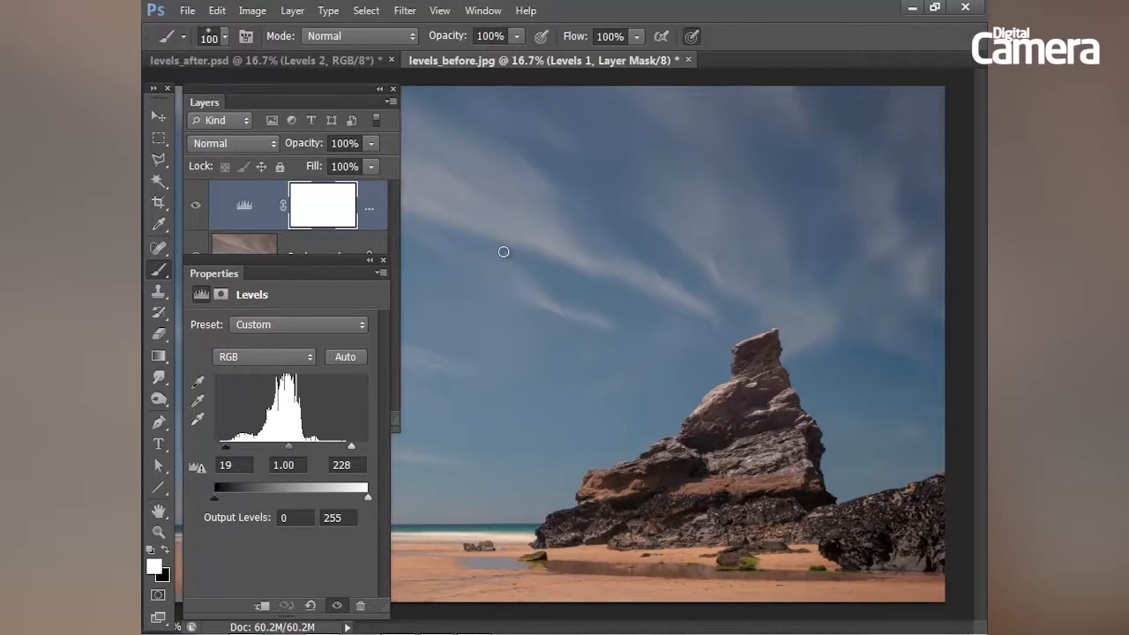
mouse_move(460, 256)
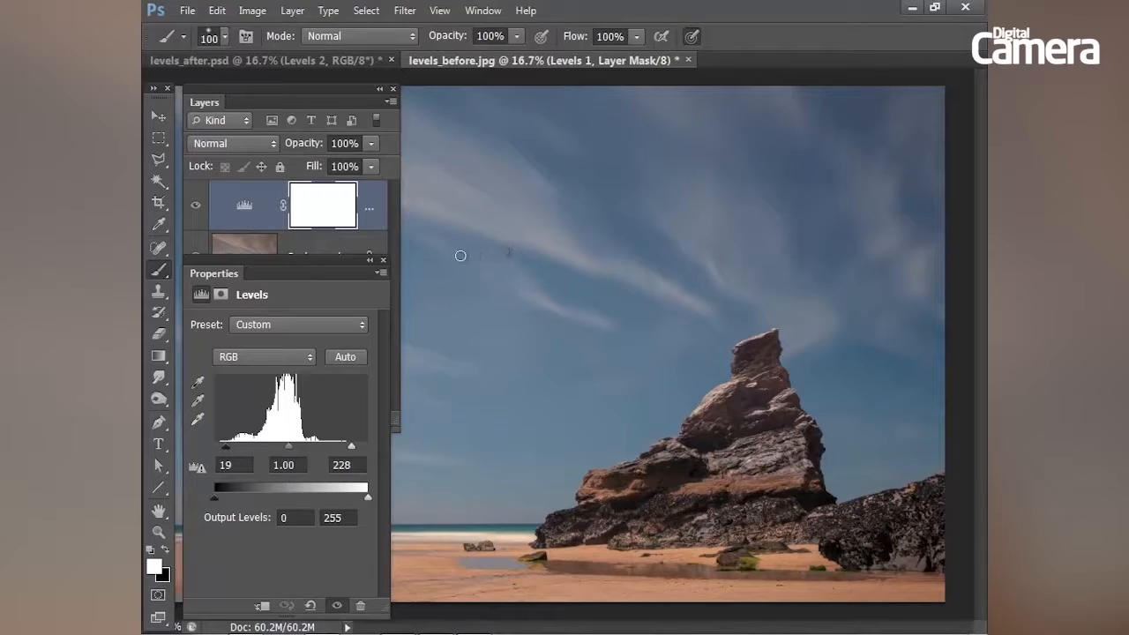
left_click(383, 259)
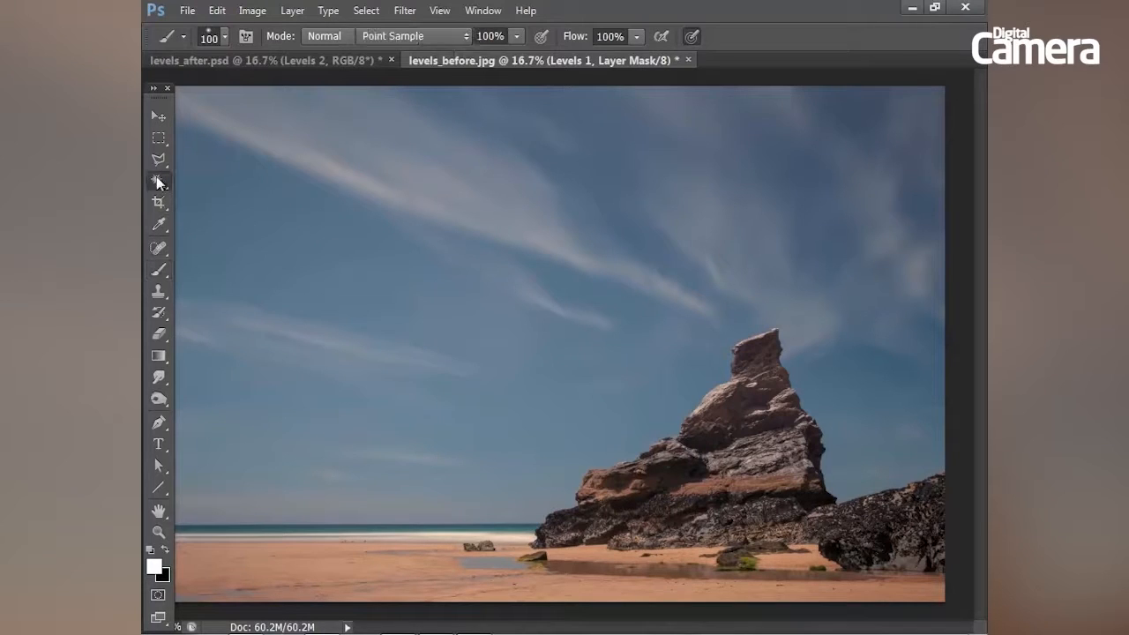
- Select the sky using the Magic Wand at Tolerance 20, Contiguous
right_click(159, 181)
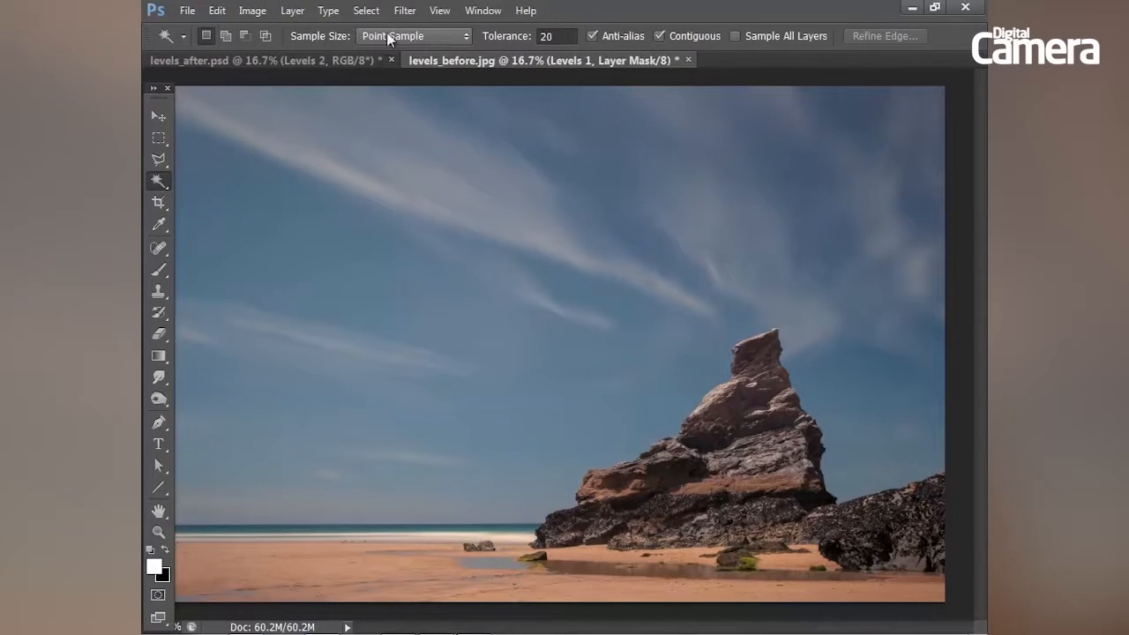
mouse_move(501, 42)
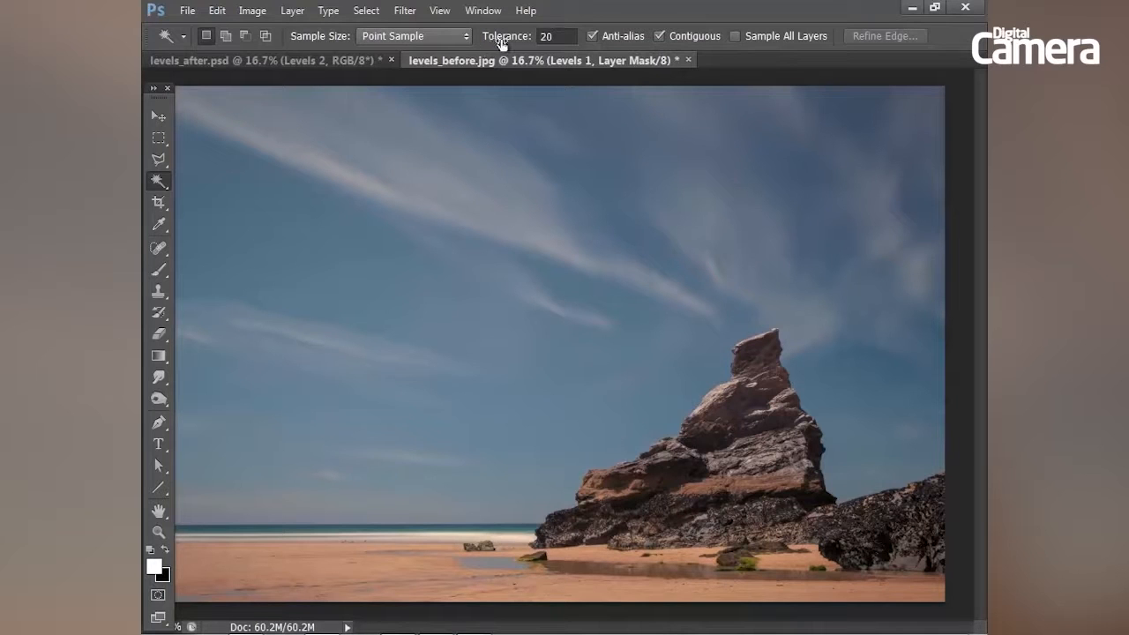
mouse_move(661, 42)
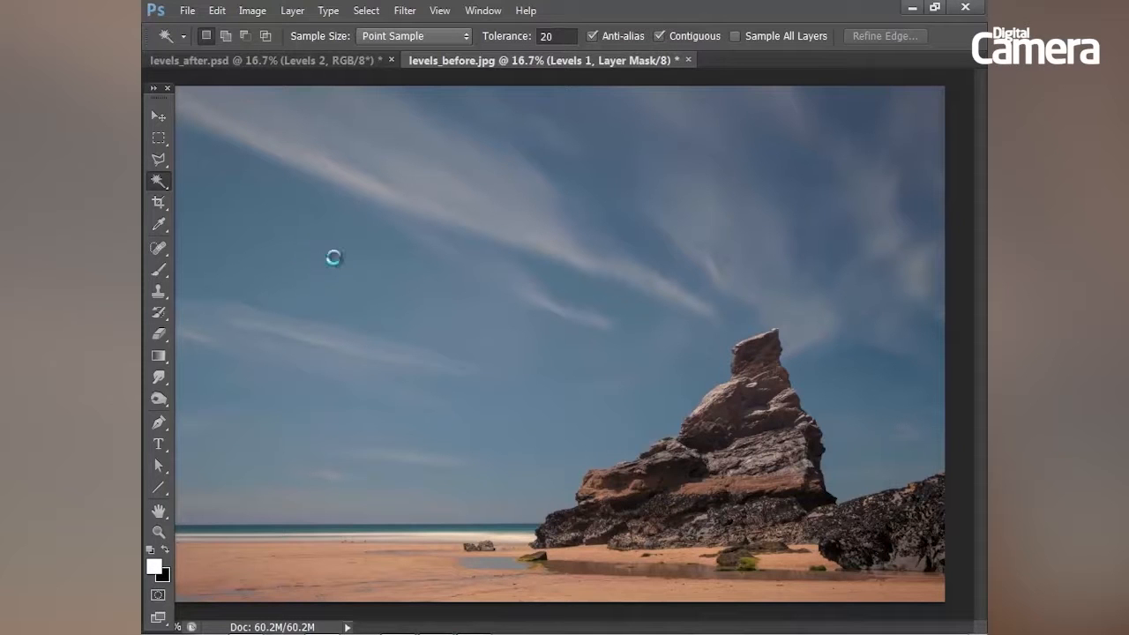
left_click(334, 258)
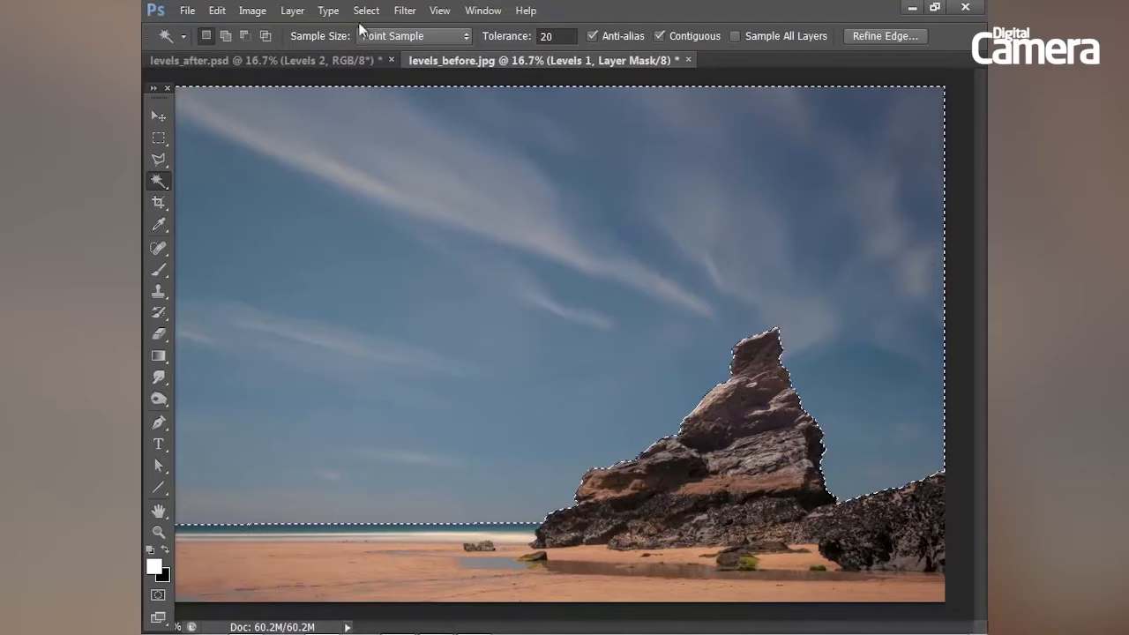
- Refine the sky selection's edge with Radius 1.9 px and Smooth 2
left_click(365, 10)
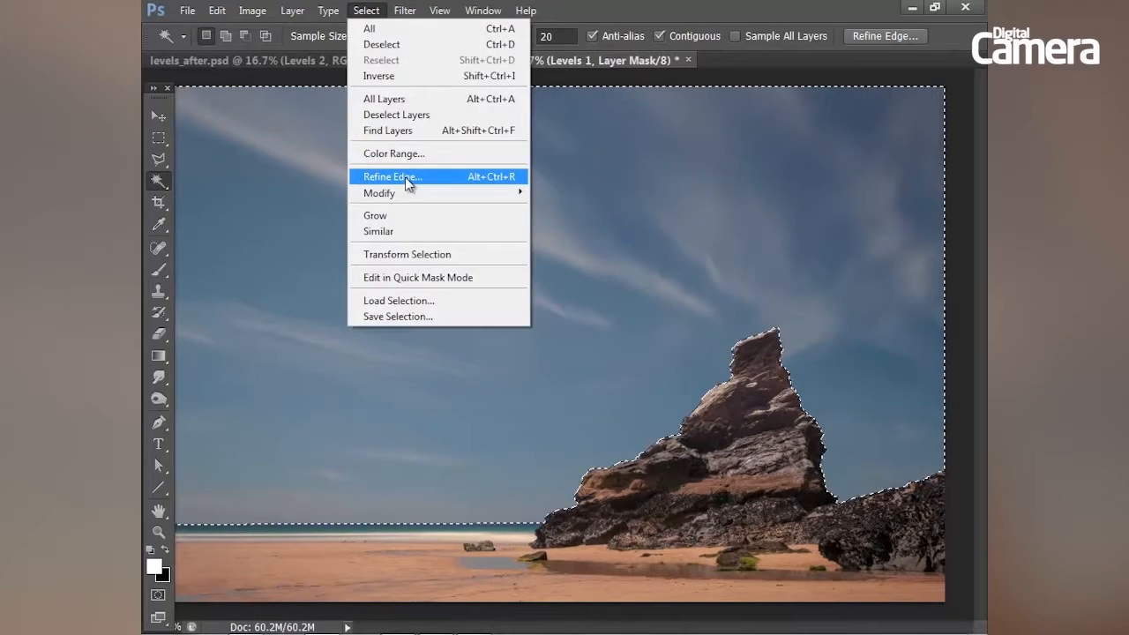
left_click(390, 176)
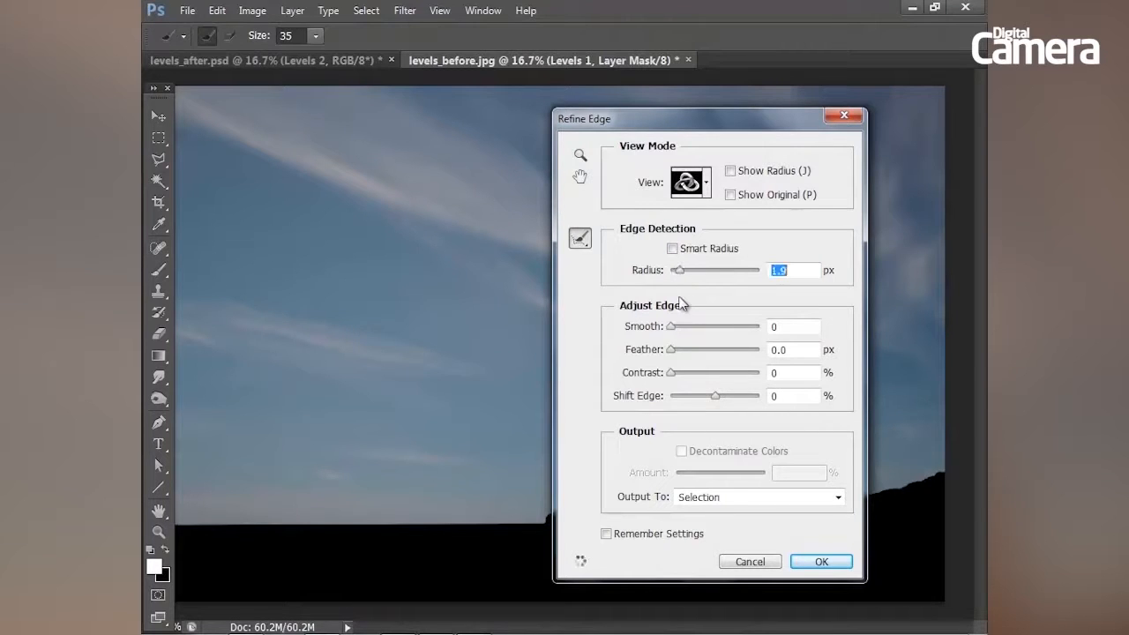
left_click(791, 327)
type("2")
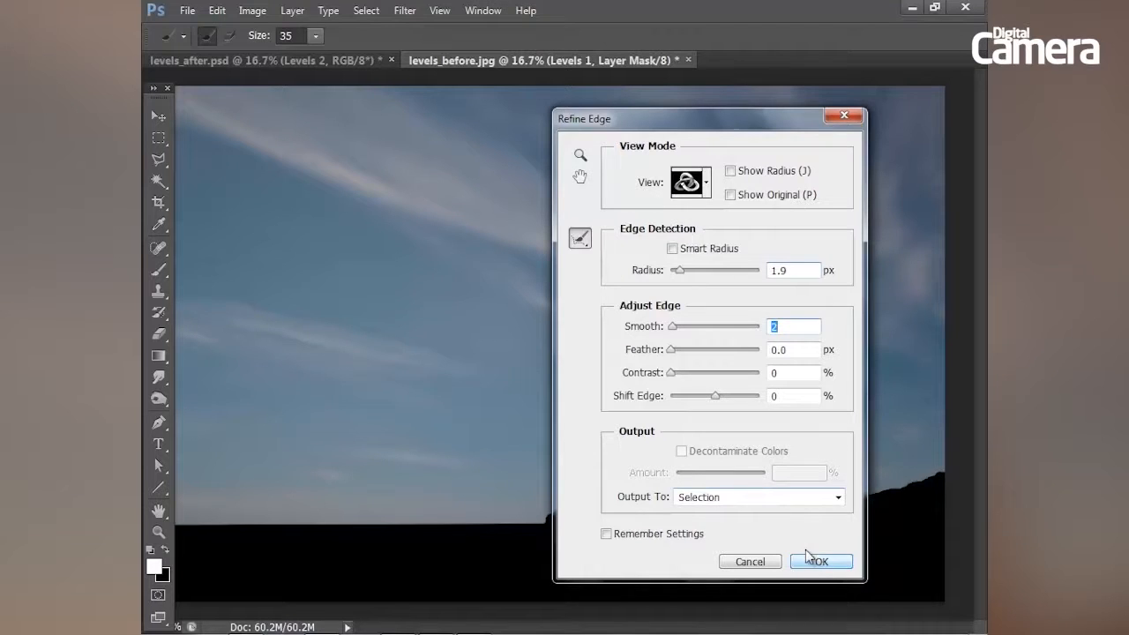
left_click(820, 562)
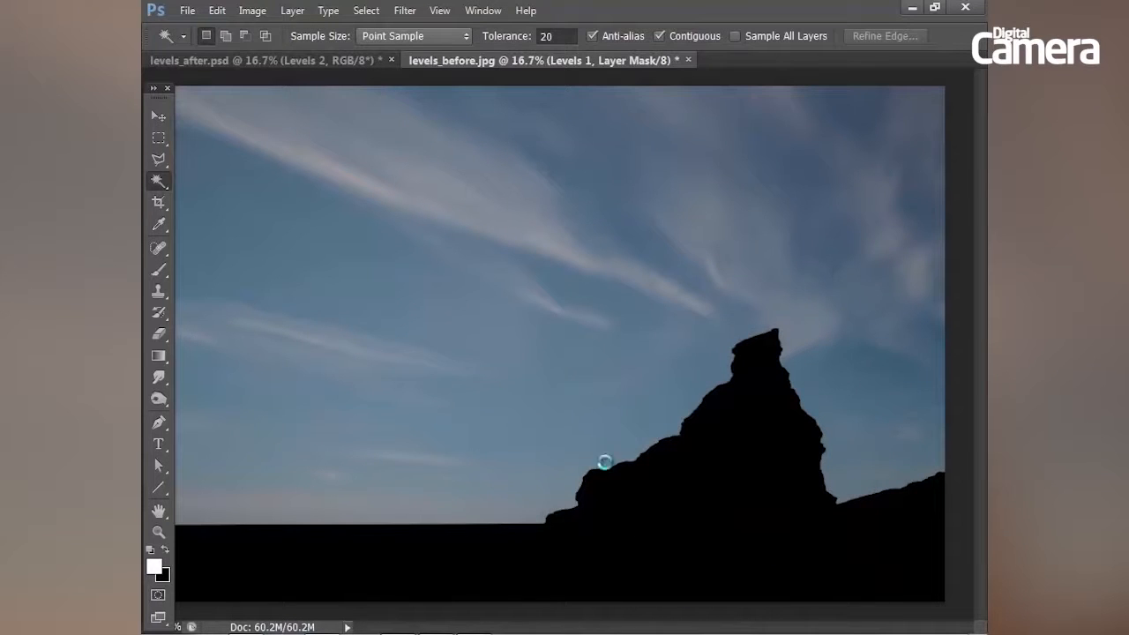
left_click(604, 462)
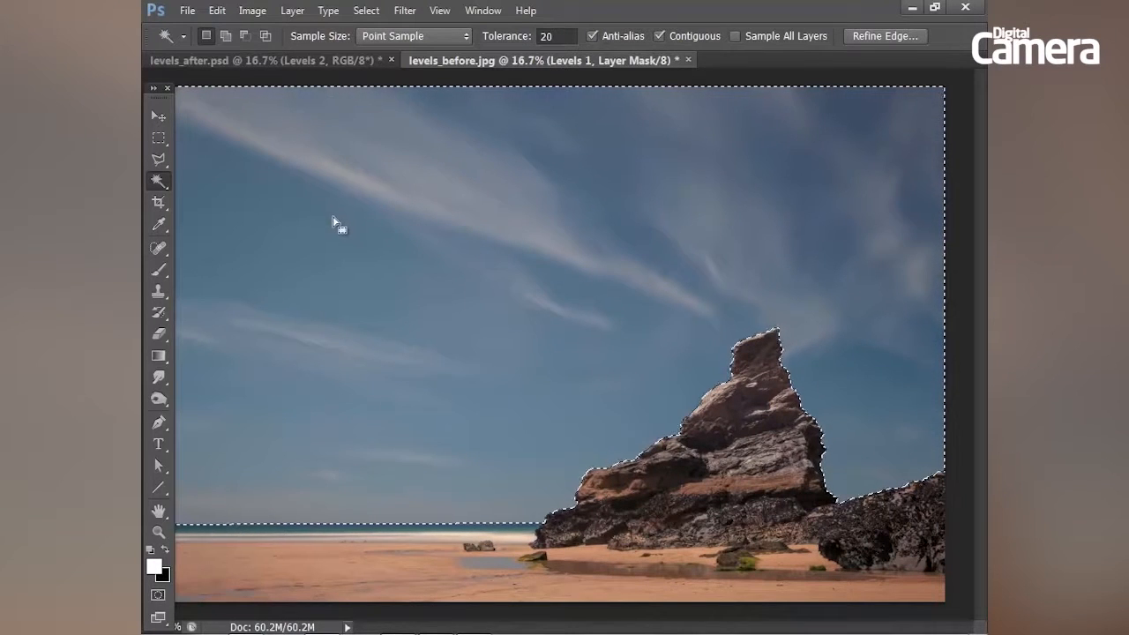
left_click(482, 9)
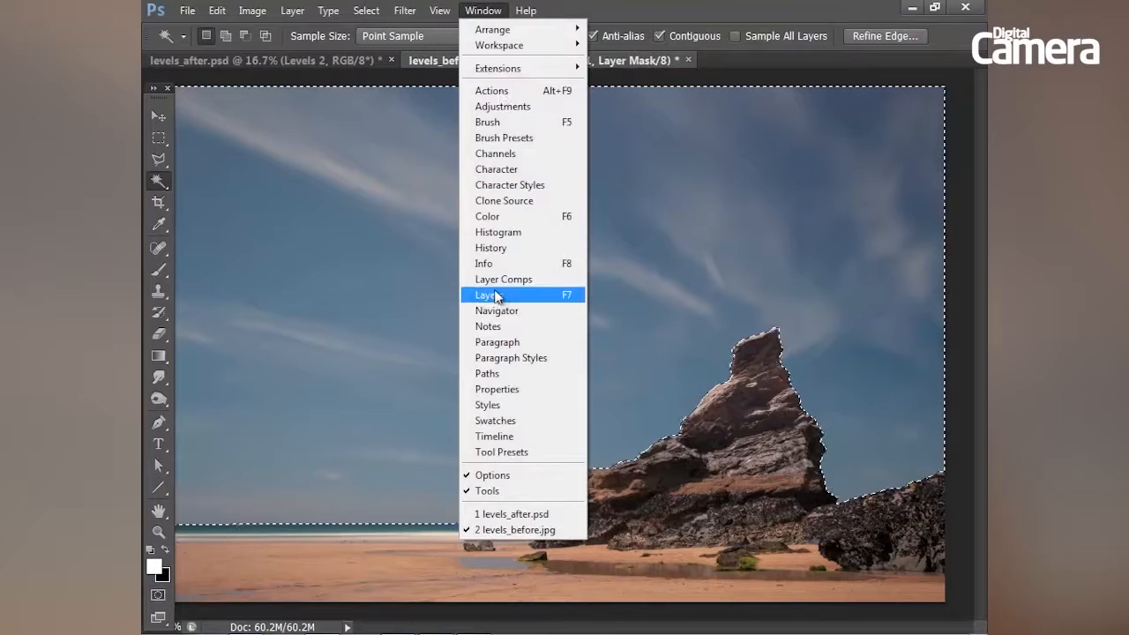
- Add a second Levels adjustment layer masked to the active sky selection
left_click(486, 295)
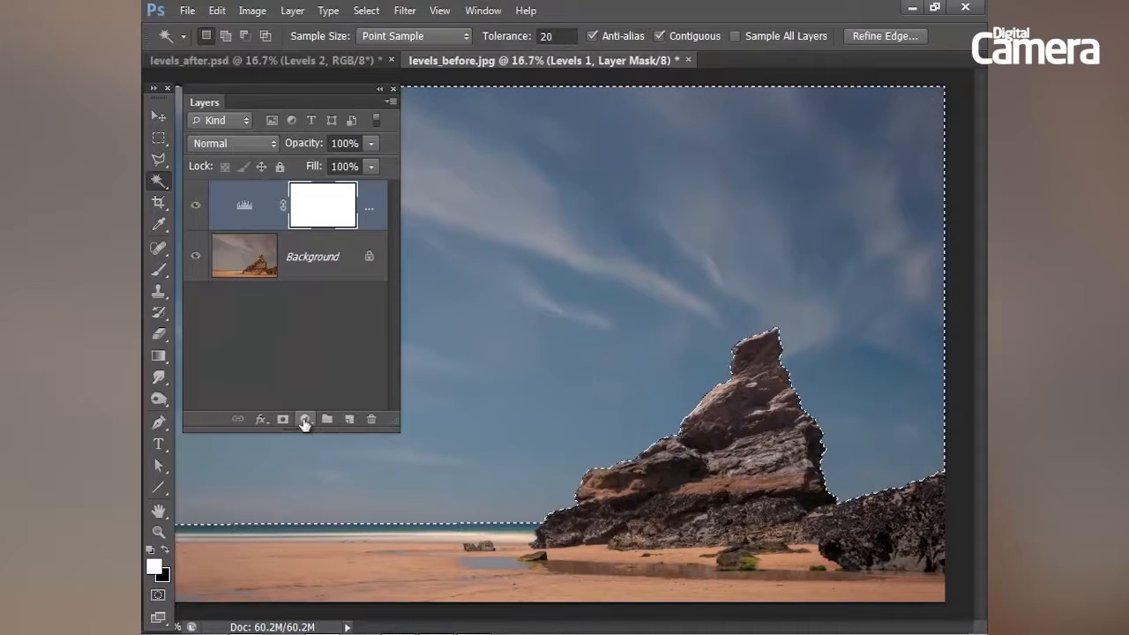
left_click(305, 419)
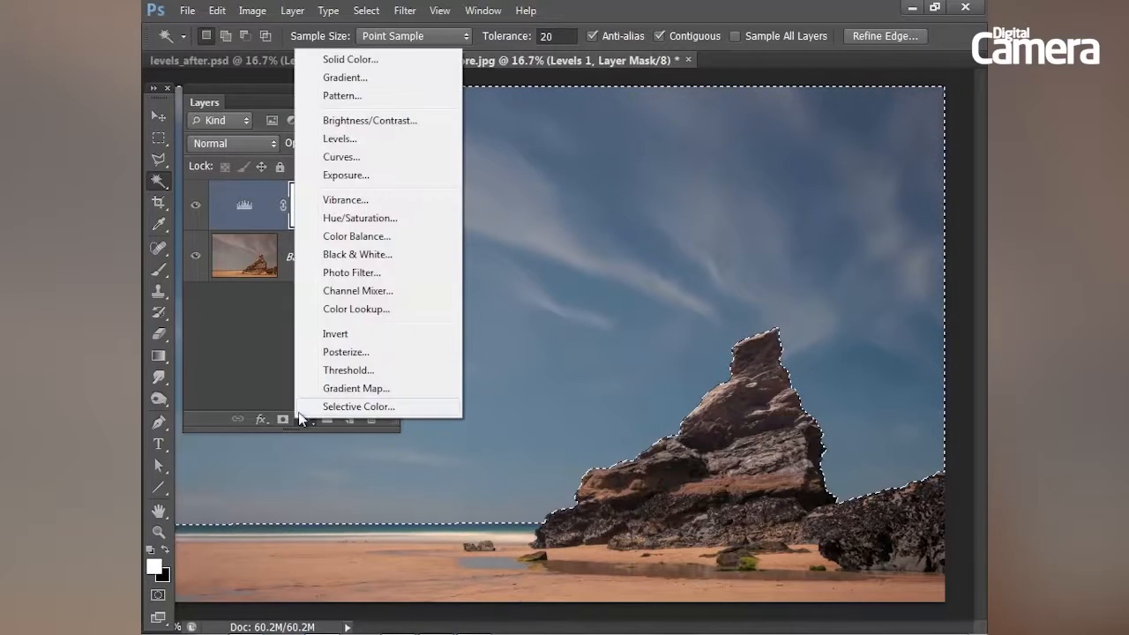
left_click(339, 138)
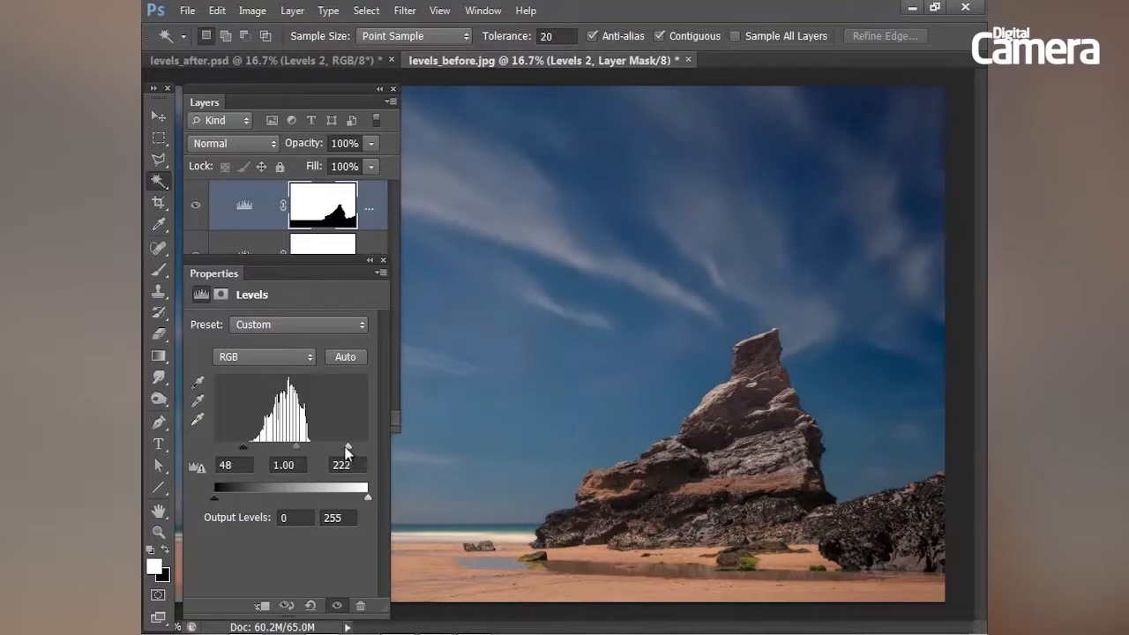
- Set the sky Levels input values to 48, 0.82 midtones and 189 highlights
left_click_drag(348, 450, 328, 450)
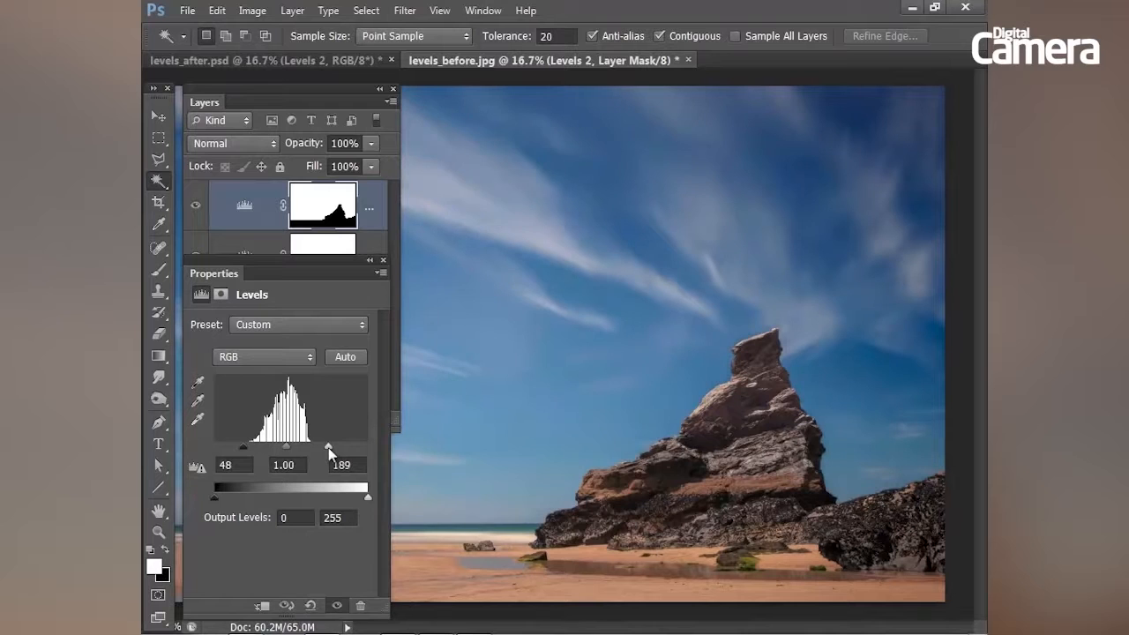
left_click_drag(328, 447, 325, 447)
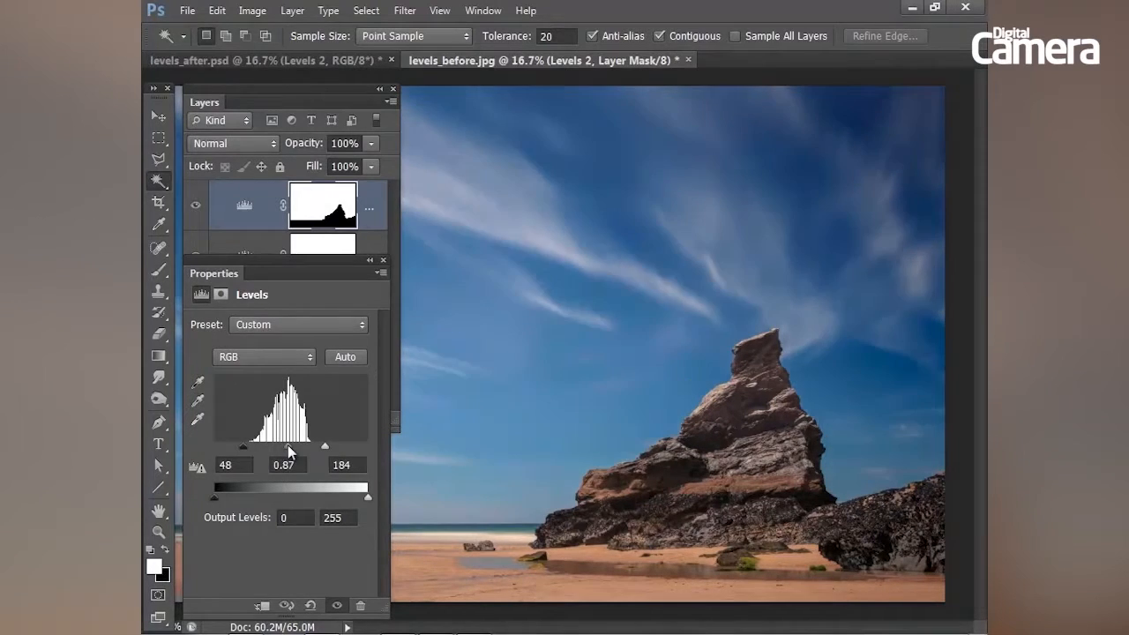
left_click_drag(291, 446, 293, 445)
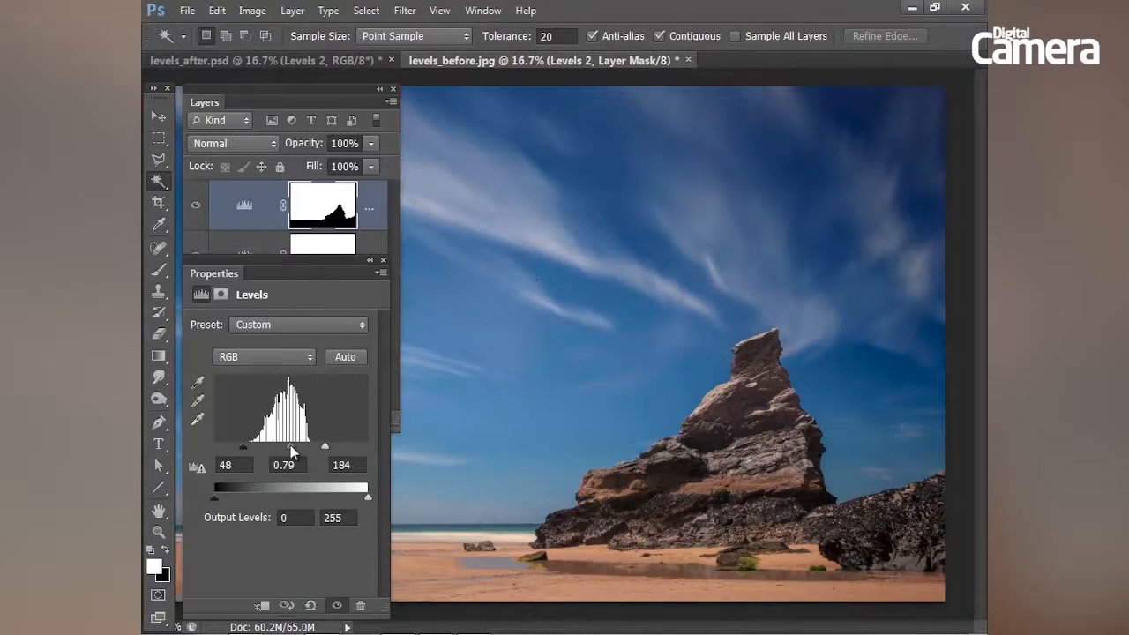
left_click_drag(294, 446, 290, 445)
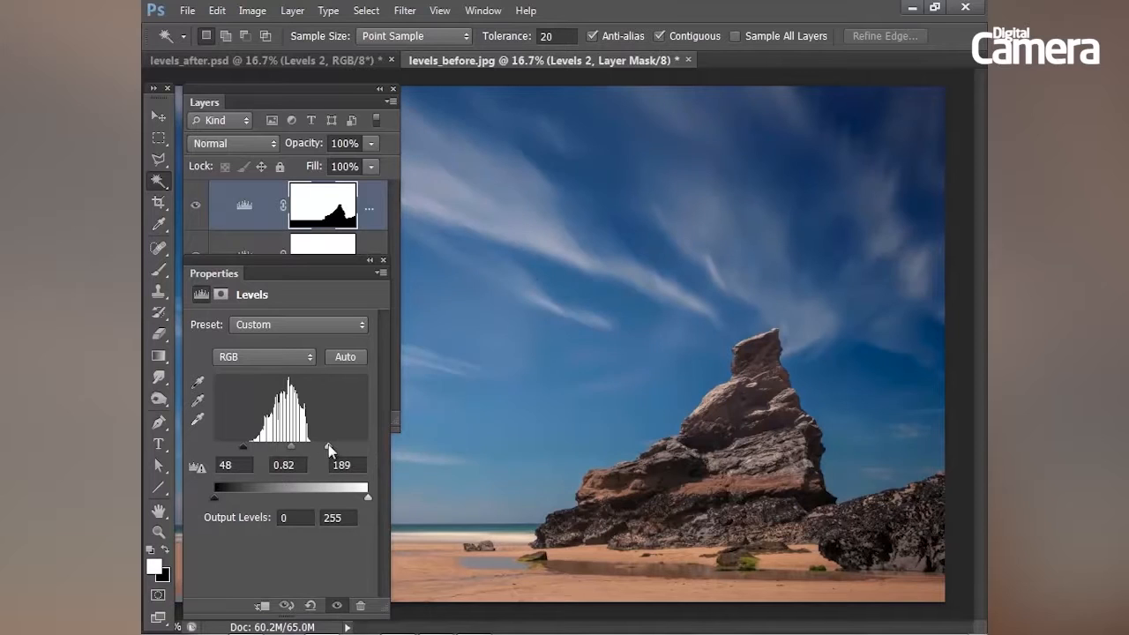
- In Levels 2, set the Blue midtone to 1.15 and the Red midtone to 0.92
left_click(264, 356)
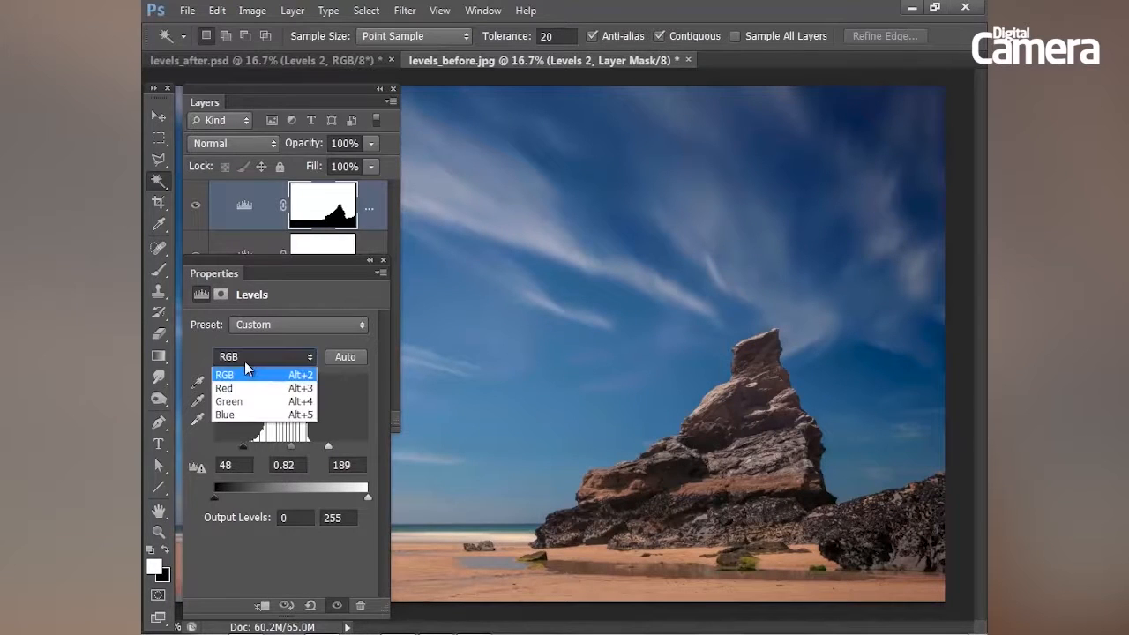
mouse_move(247, 401)
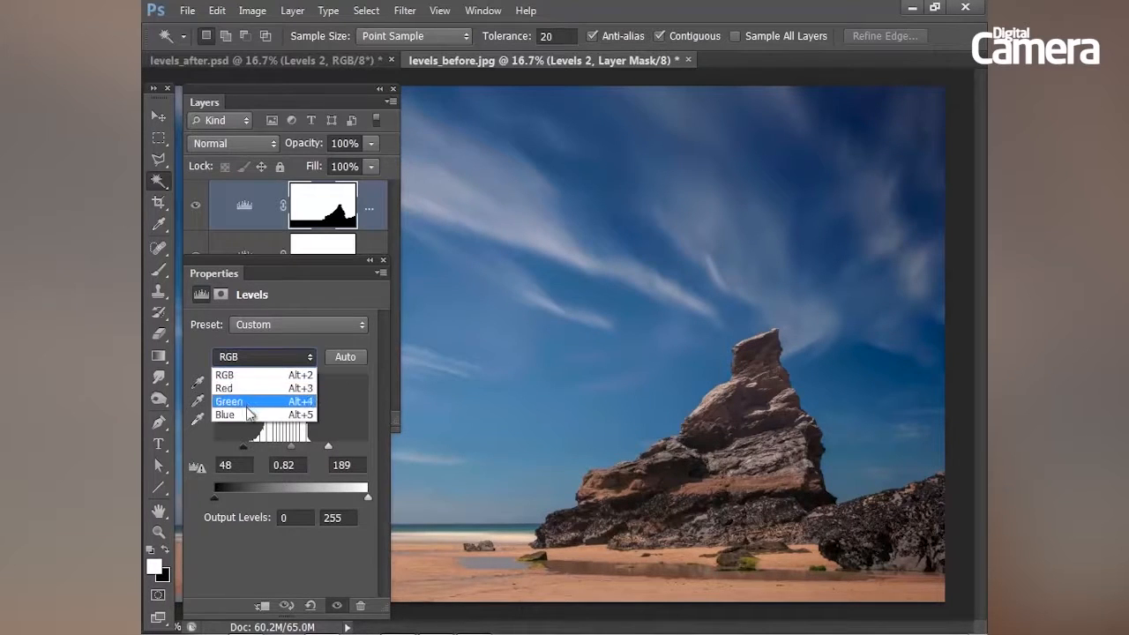
mouse_move(252, 415)
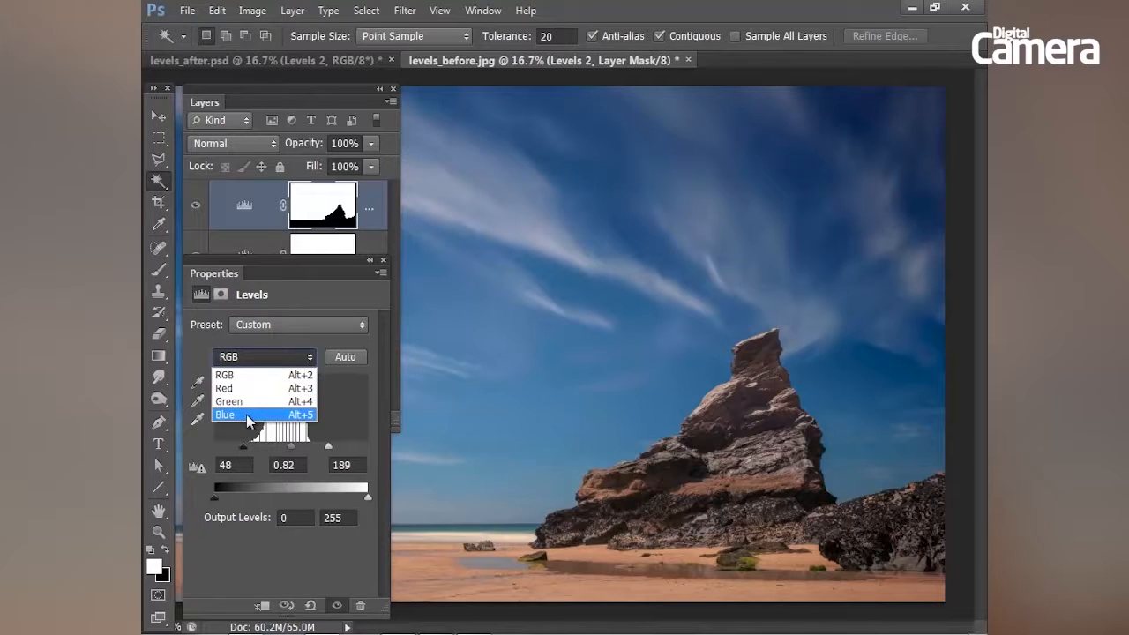
left_click(226, 415)
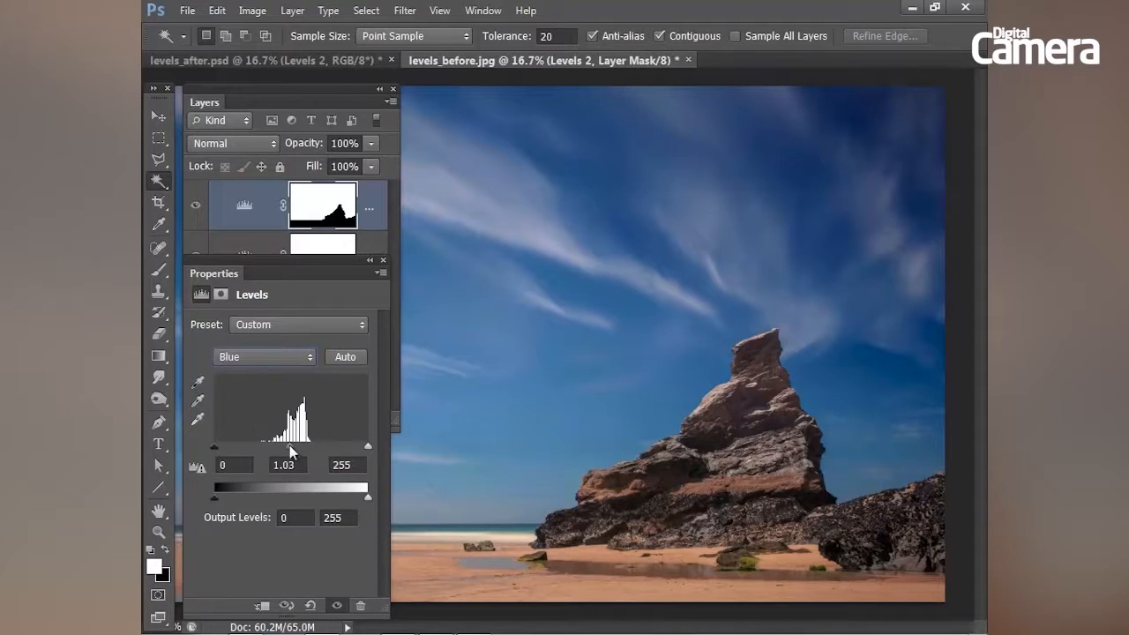
left_click_drag(296, 445, 291, 445)
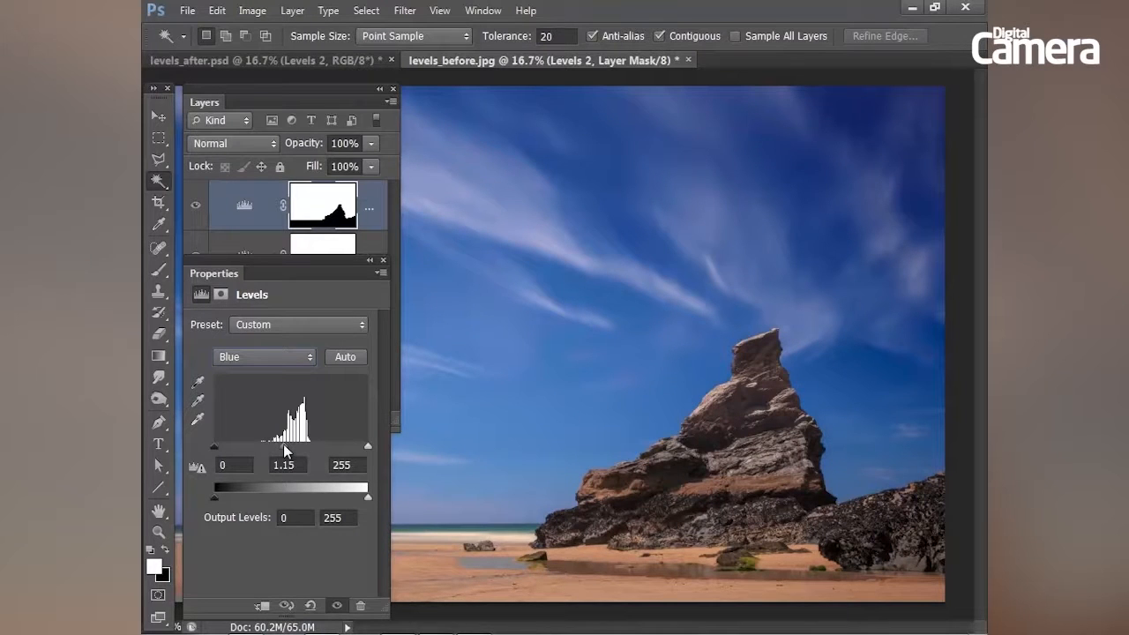
left_click(265, 356)
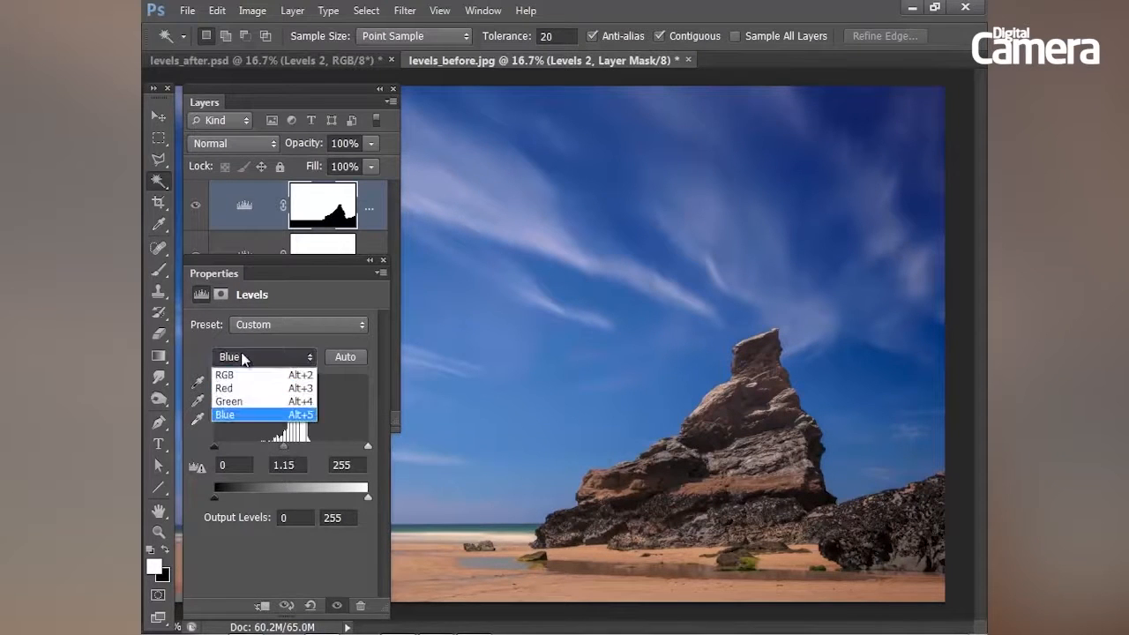
left_click(223, 388)
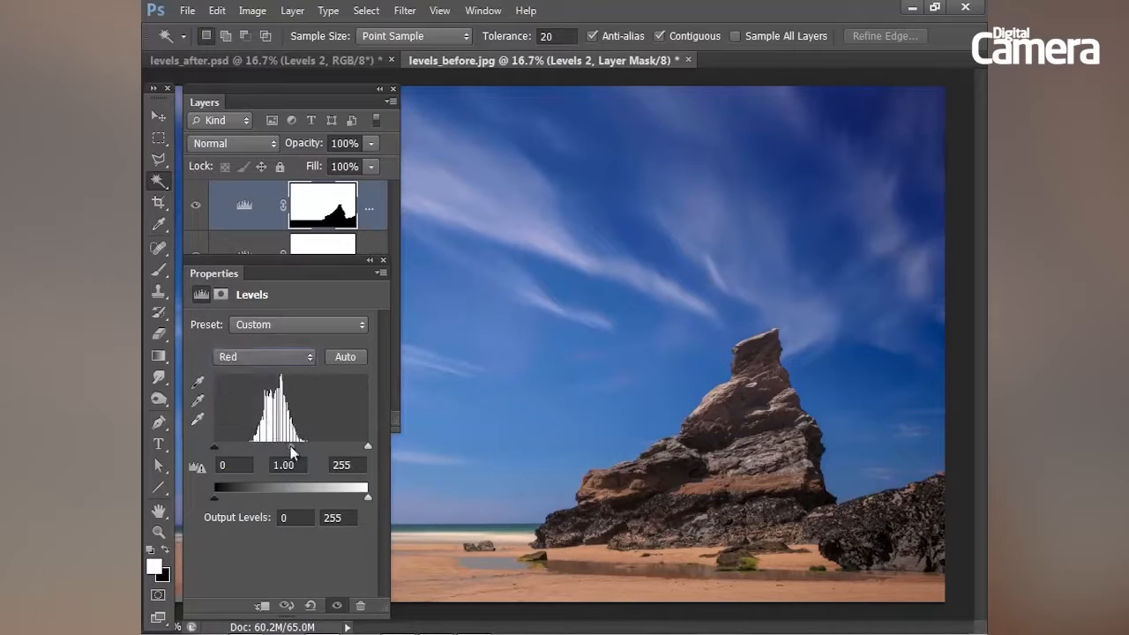
left_click_drag(296, 445, 293, 445)
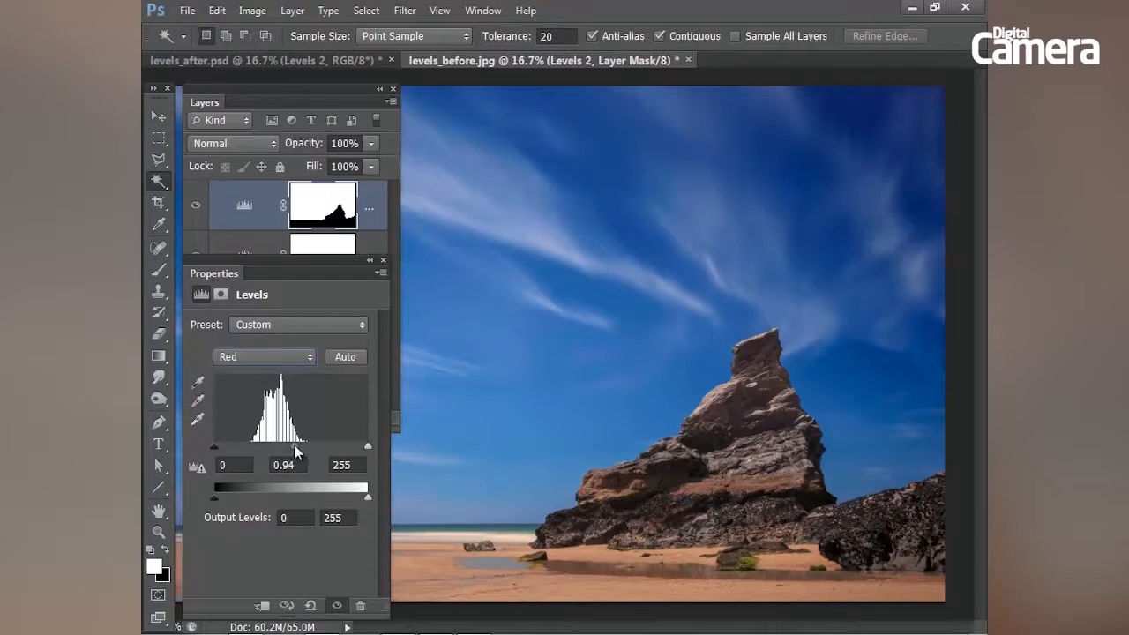
left_click_drag(298, 445, 295, 446)
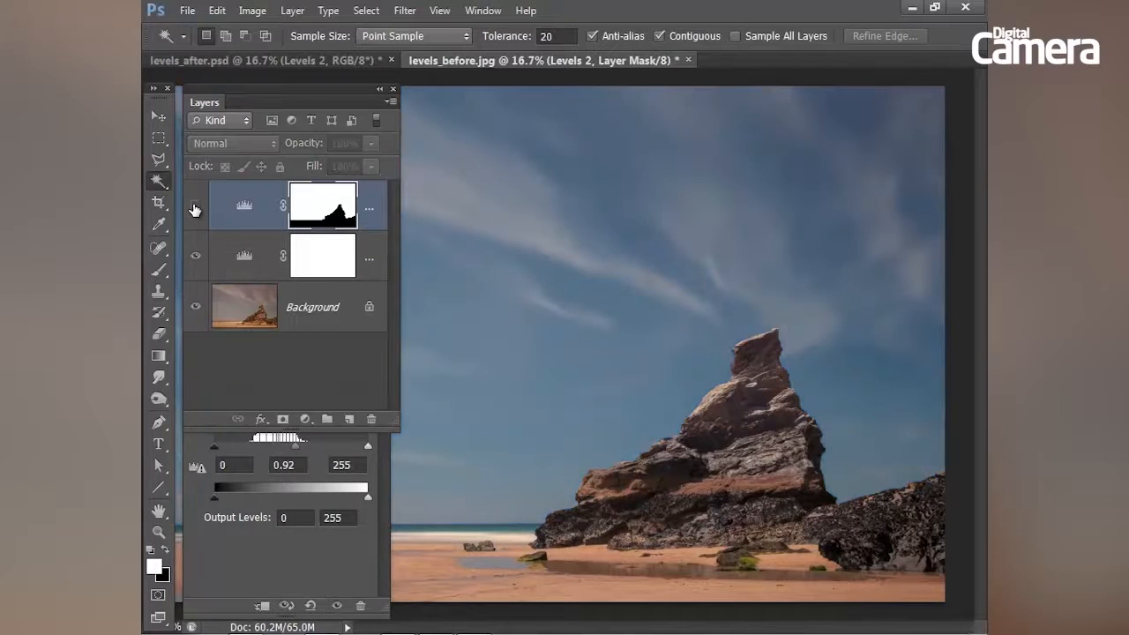
- Unhide the Levels 2 sky layer and lower its opacity to 66%
left_click(195, 206)
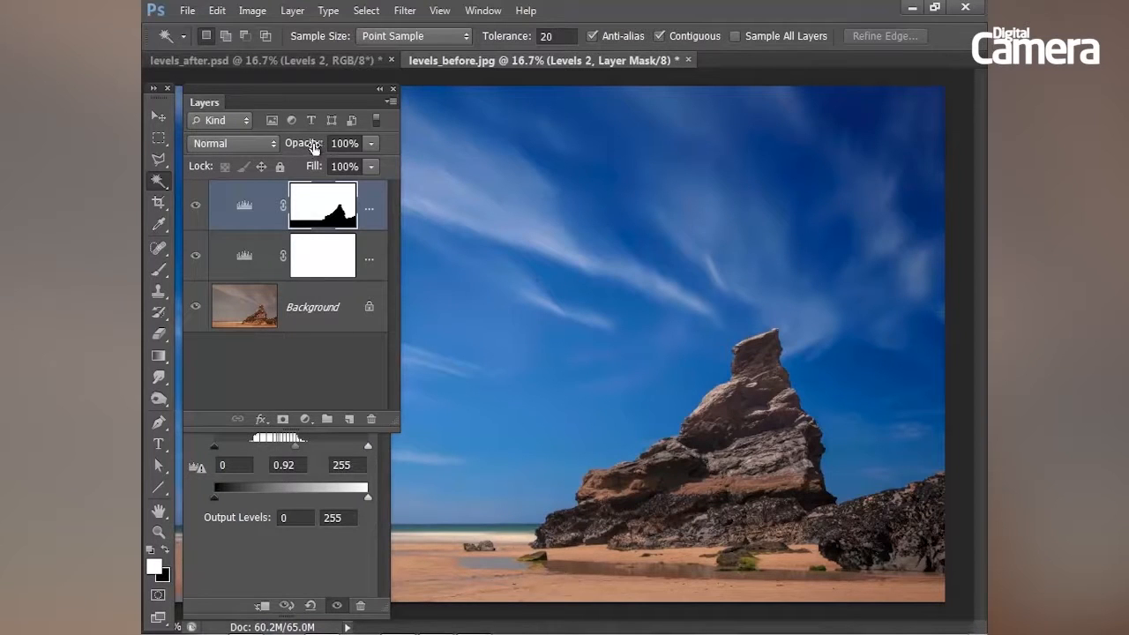
triple_click(344, 143)
type("66")
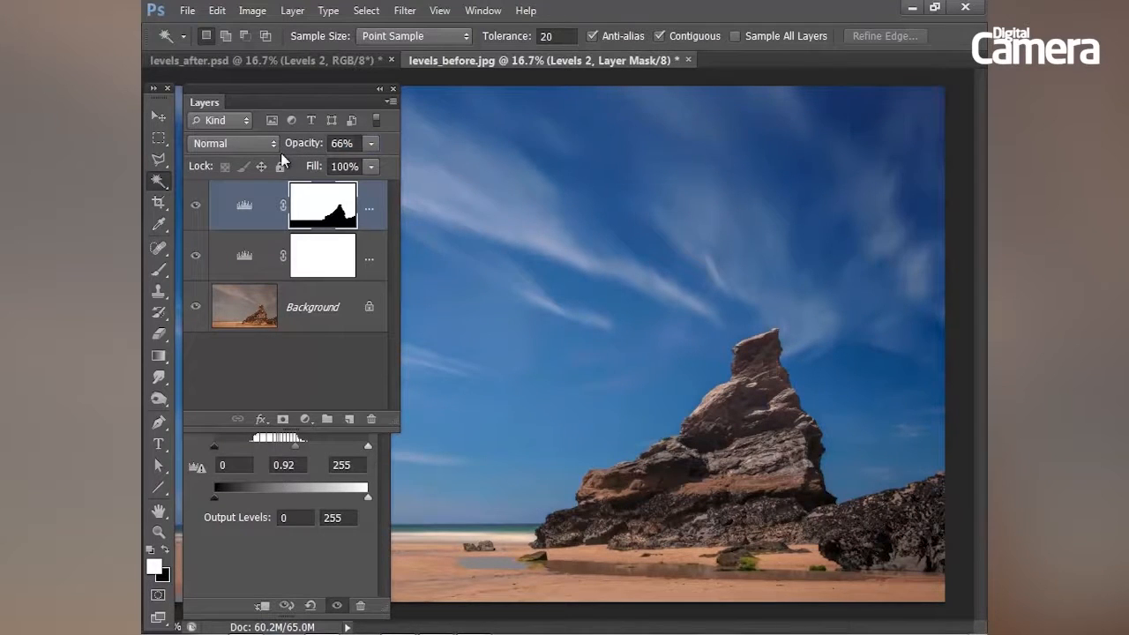
left_click(196, 205)
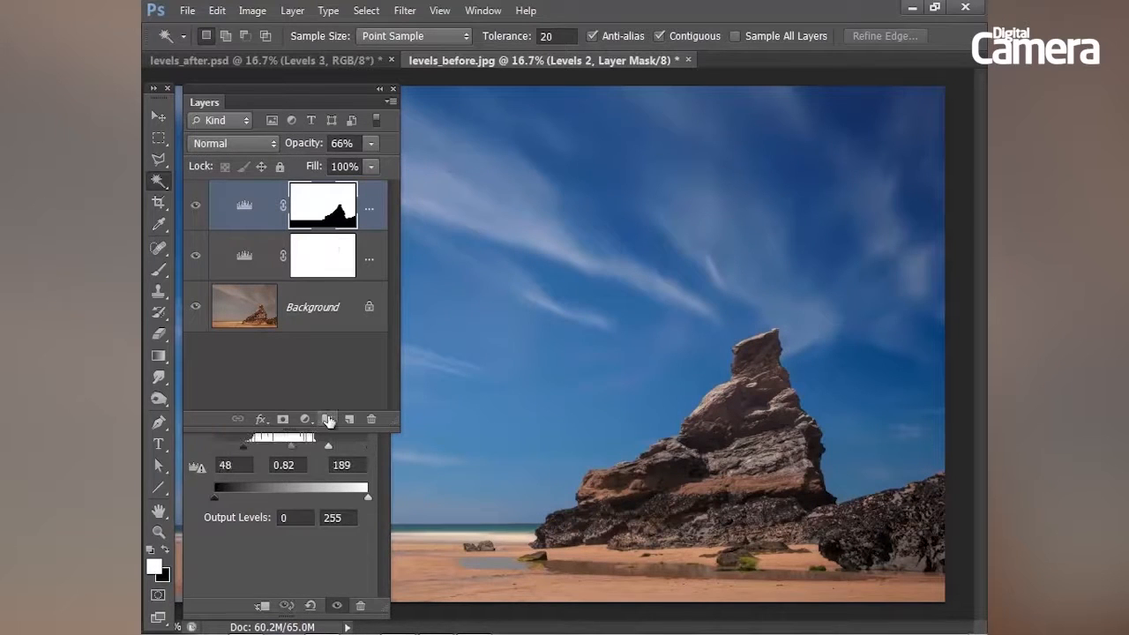
- Add a Levels 3 adjustment layer and replace its mask with a copy of the Levels 2 mask
left_click(328, 419)
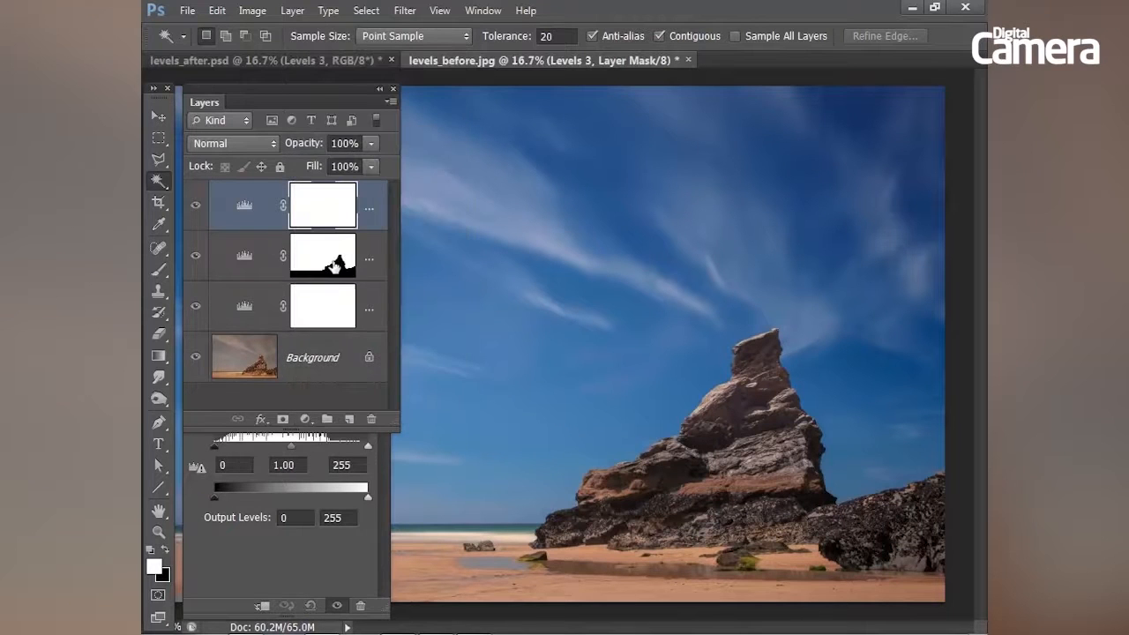
left_click(321, 256)
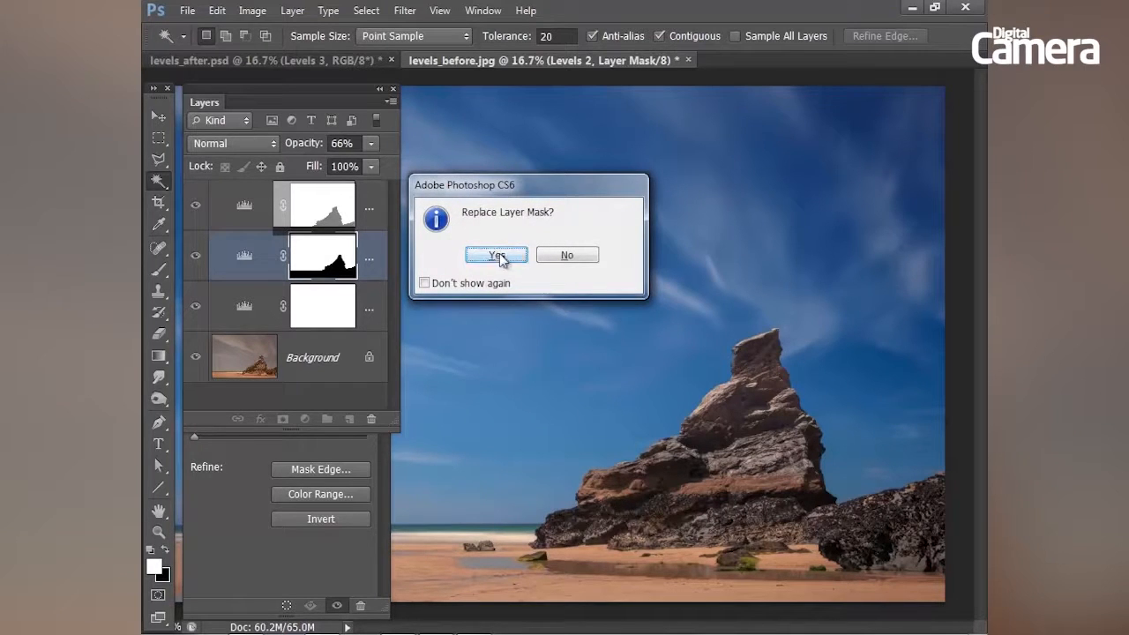
left_click(496, 255)
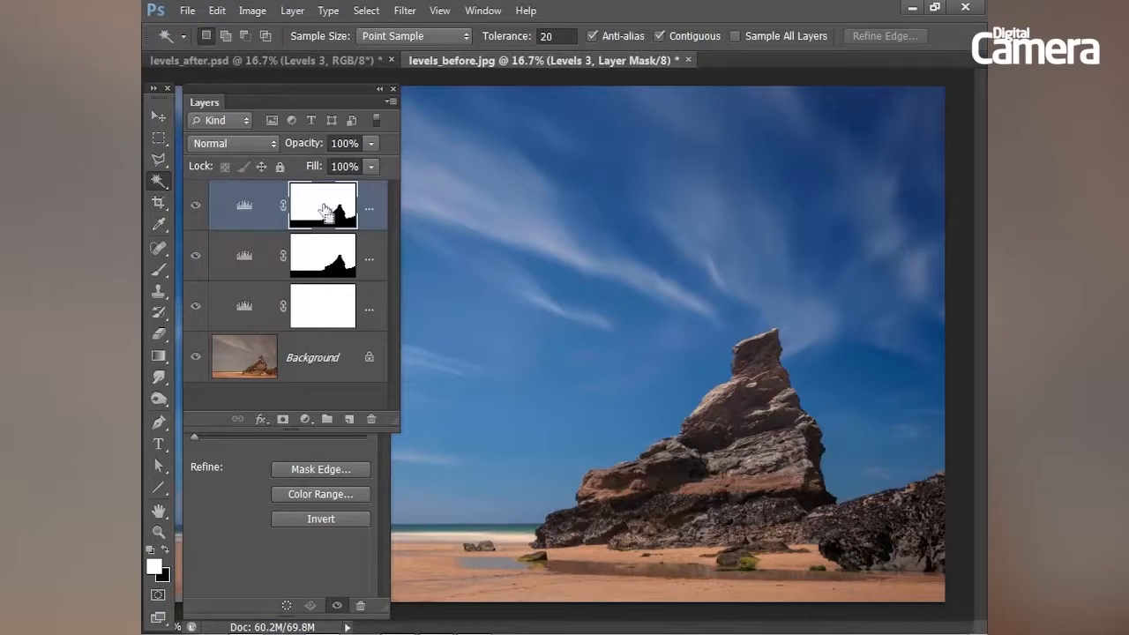
- Invert the Levels 3 mask to target the rocks and sand, then show its Levels settings
left_click(320, 519)
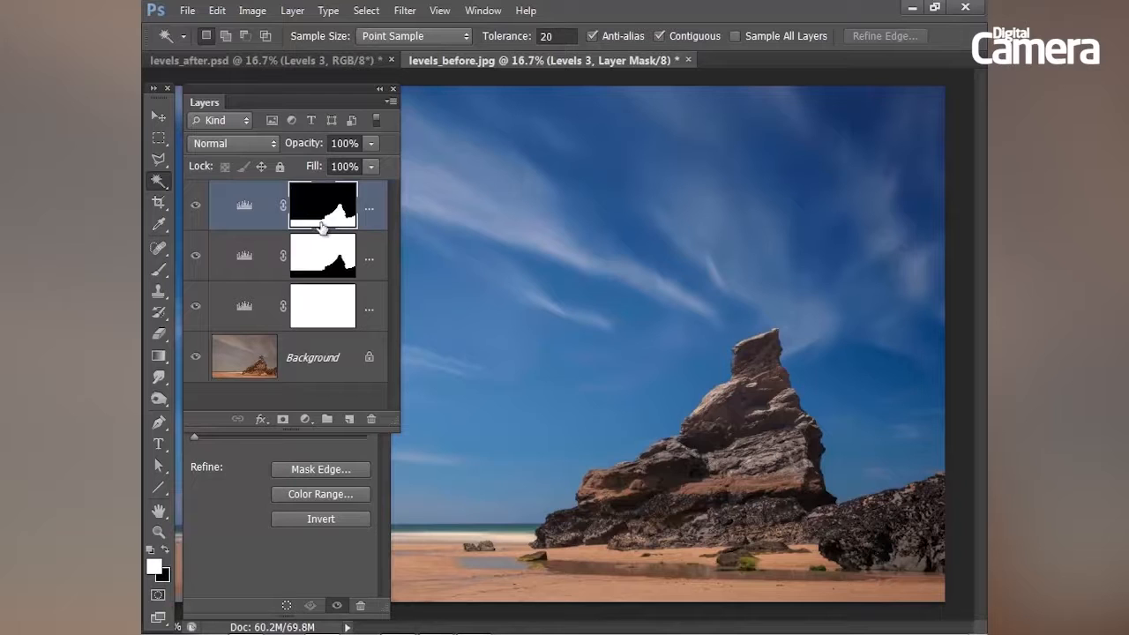
mouse_move(271, 211)
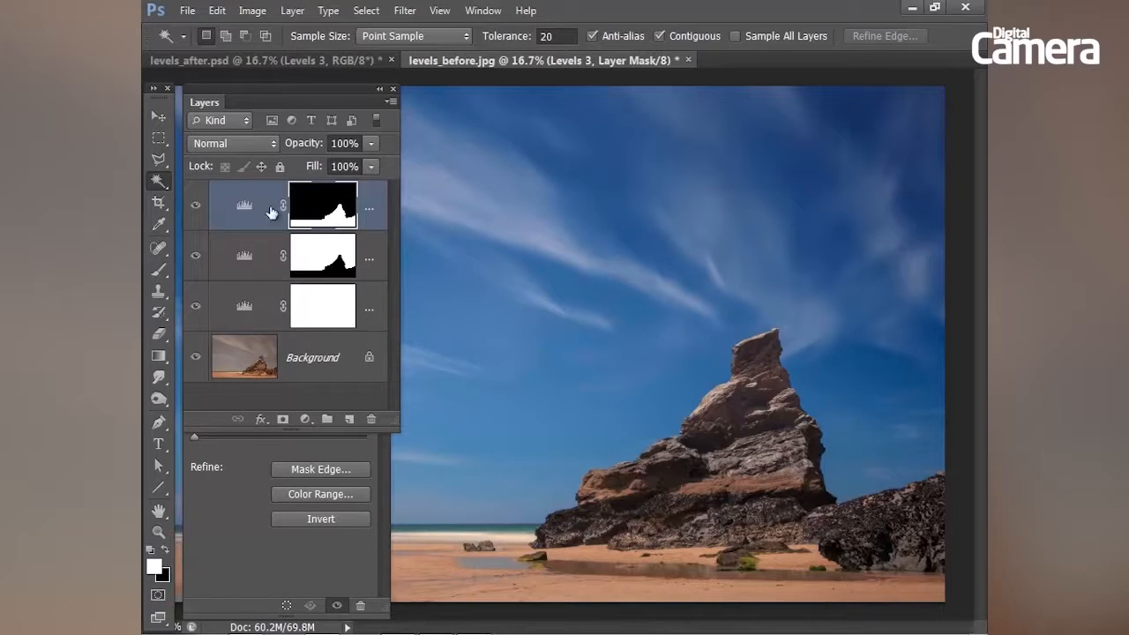
left_click(244, 204)
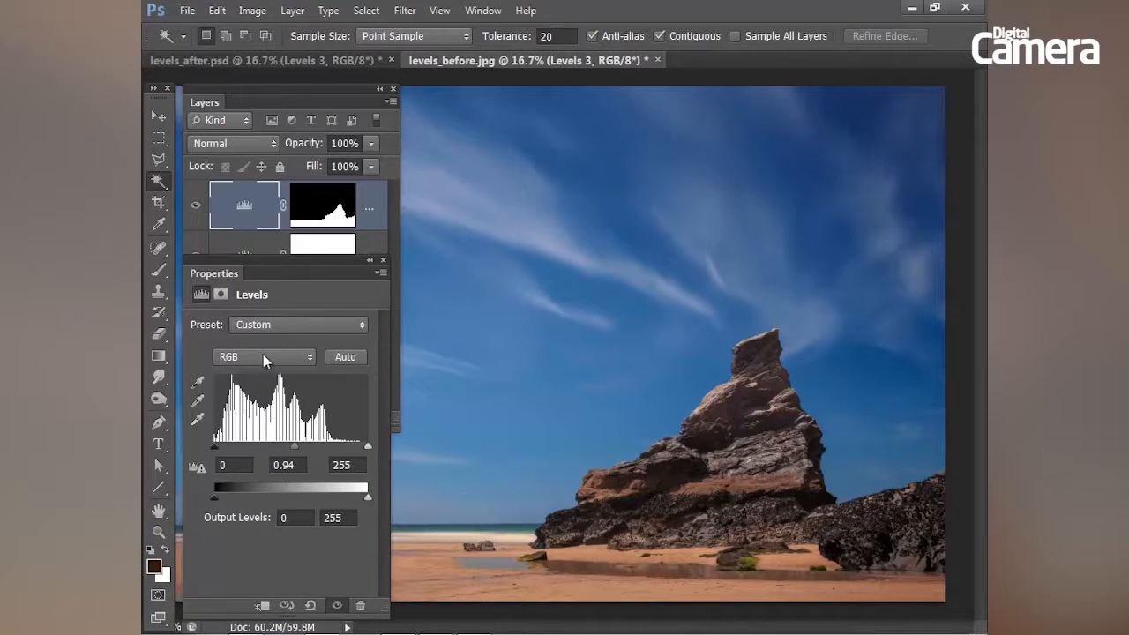
- Adjust the Red and Blue channel midtones in Levels 3 to warm the land, then close Properties
left_click(264, 356)
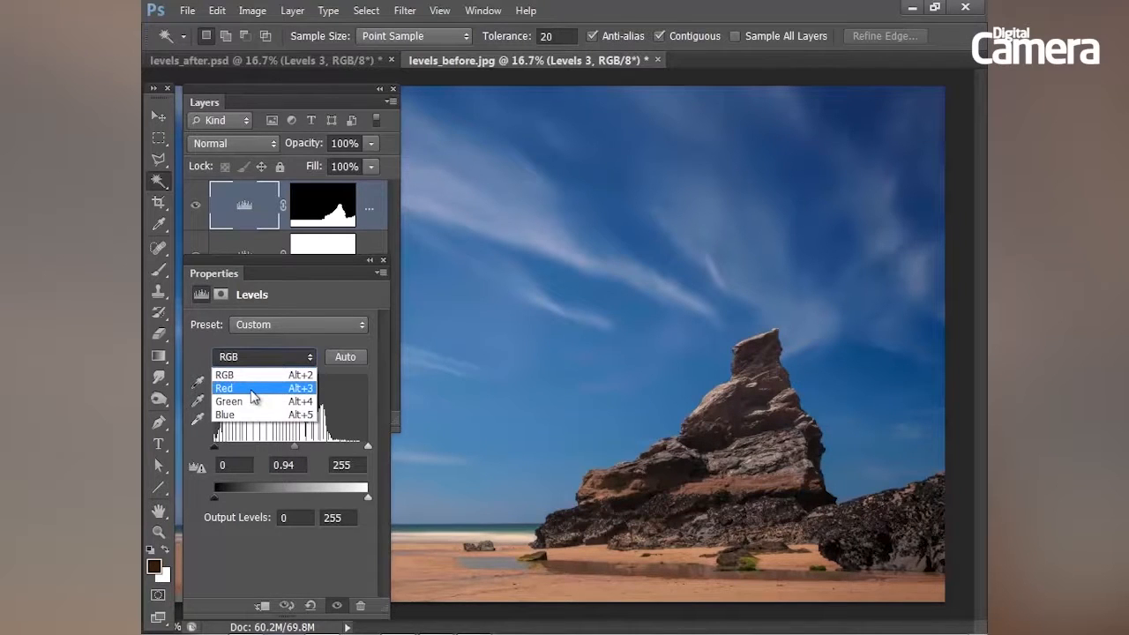
left_click(224, 388)
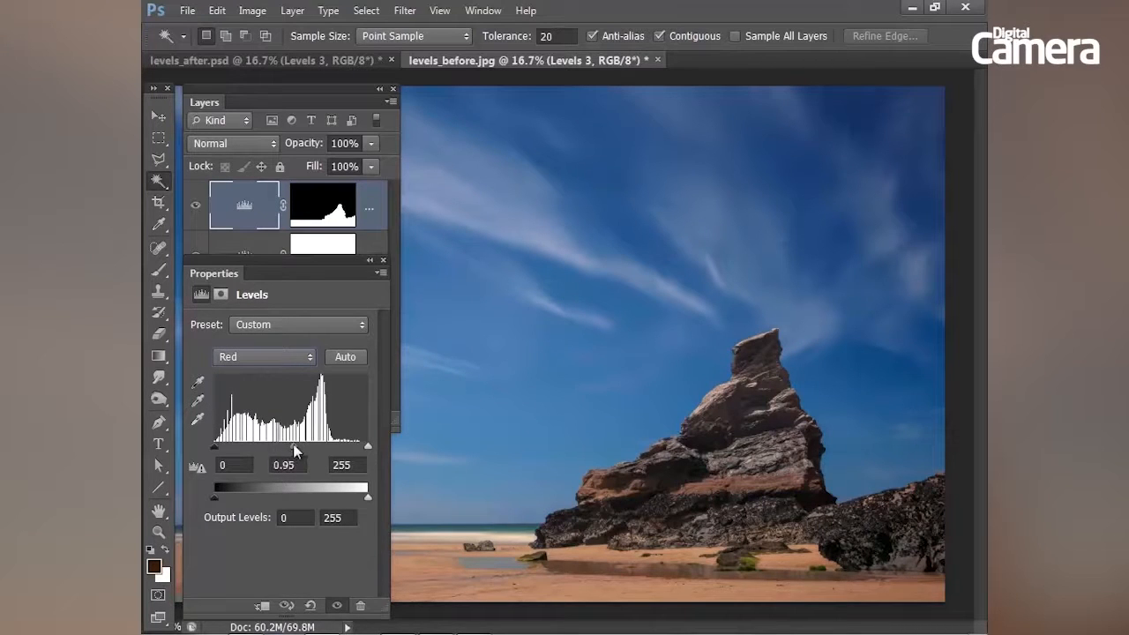
mouse_move(264, 362)
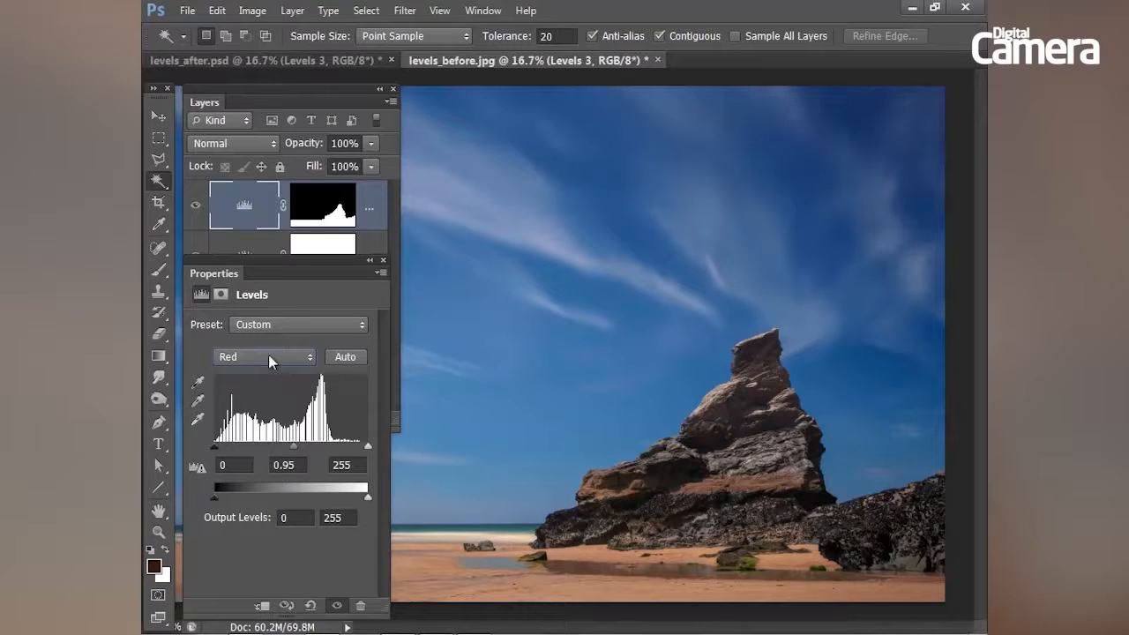
left_click(265, 356)
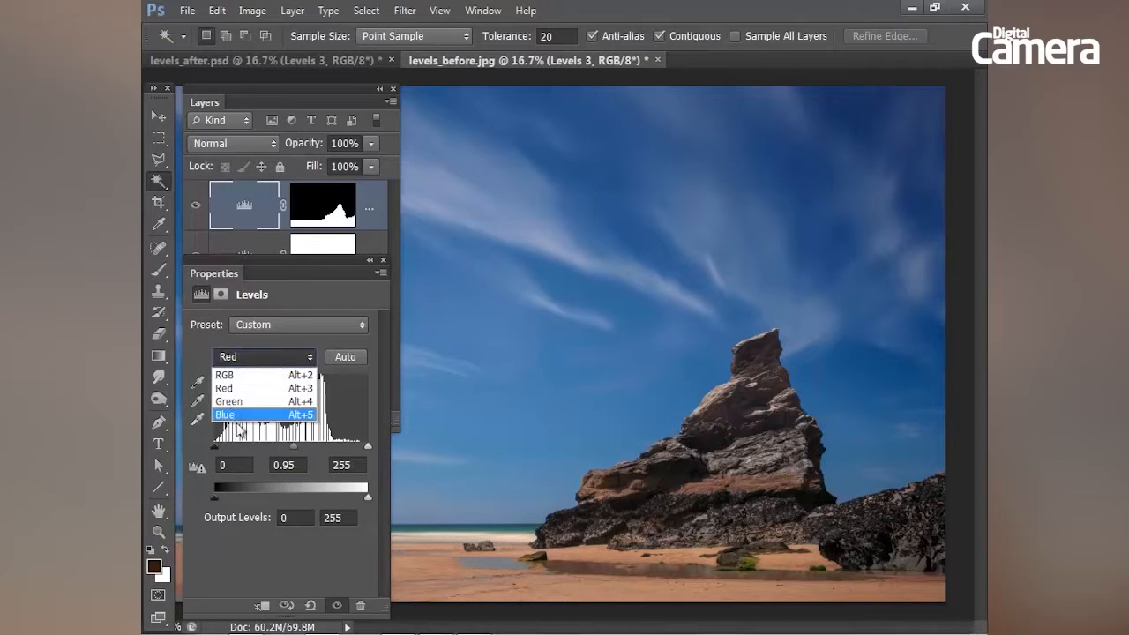
left_click(225, 414)
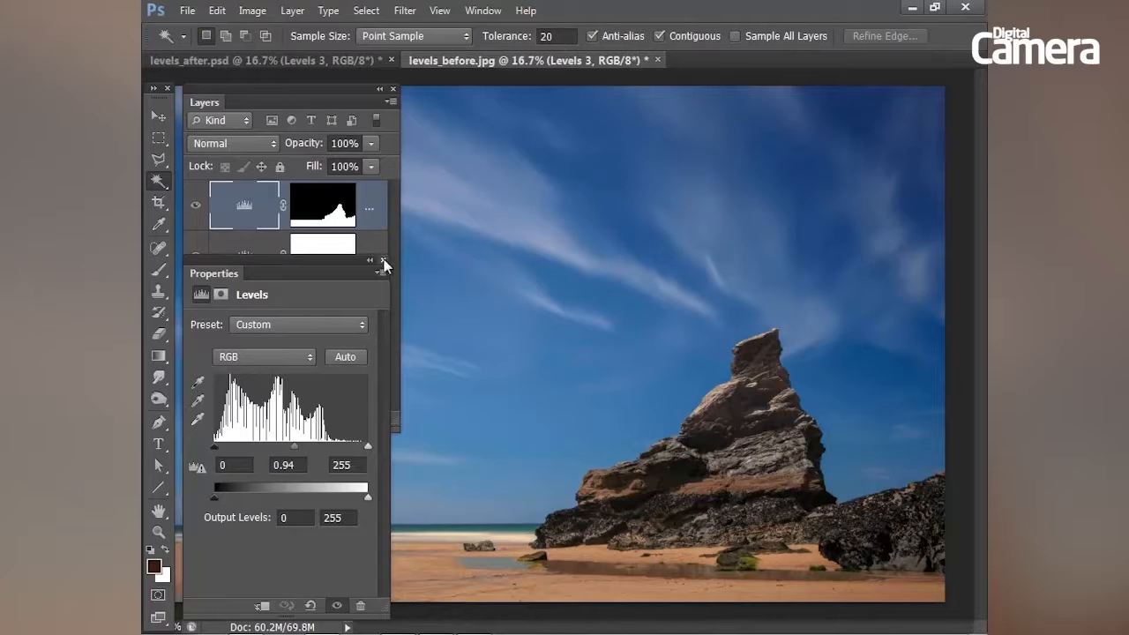
left_click(384, 262)
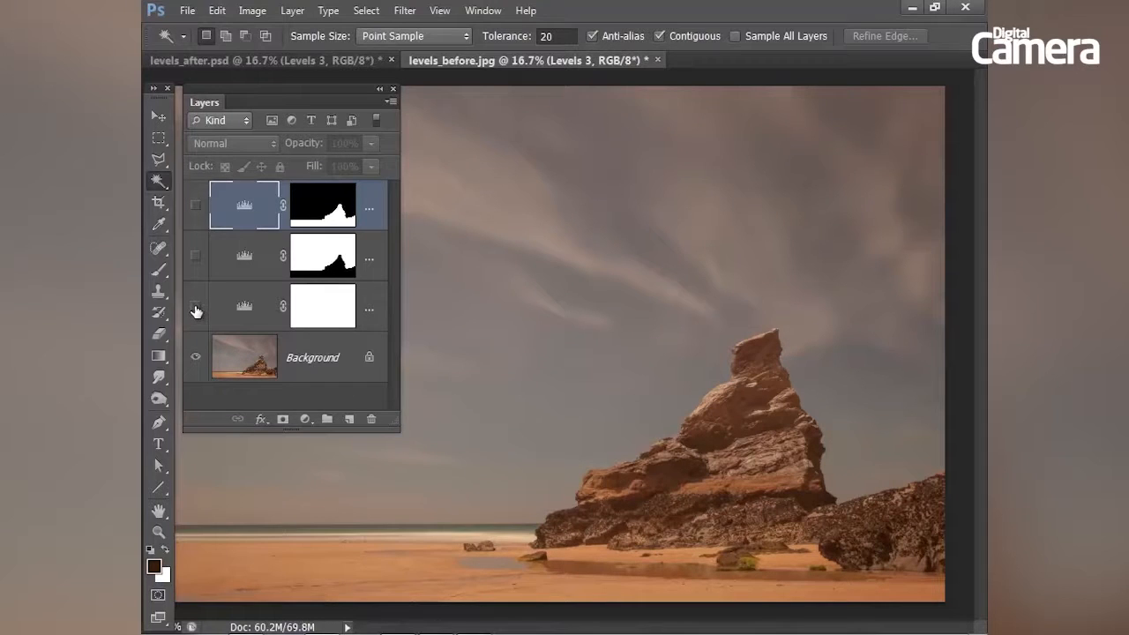
- Turn on the visibility of Levels 1, Levels 2 and Levels 3 in turn
left_click(195, 306)
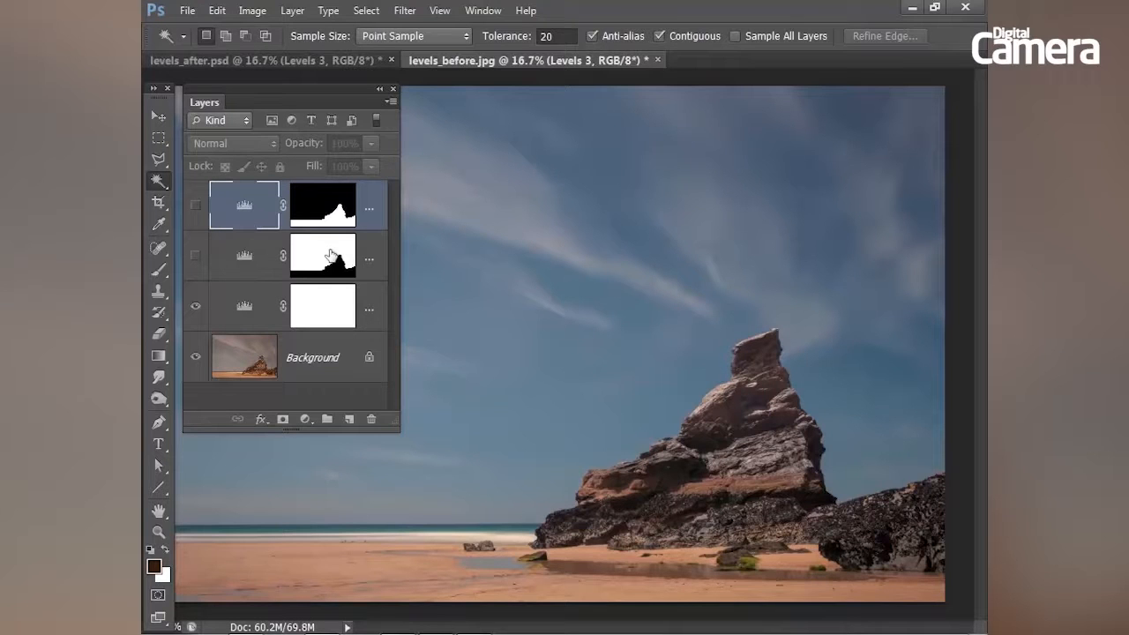
left_click(195, 257)
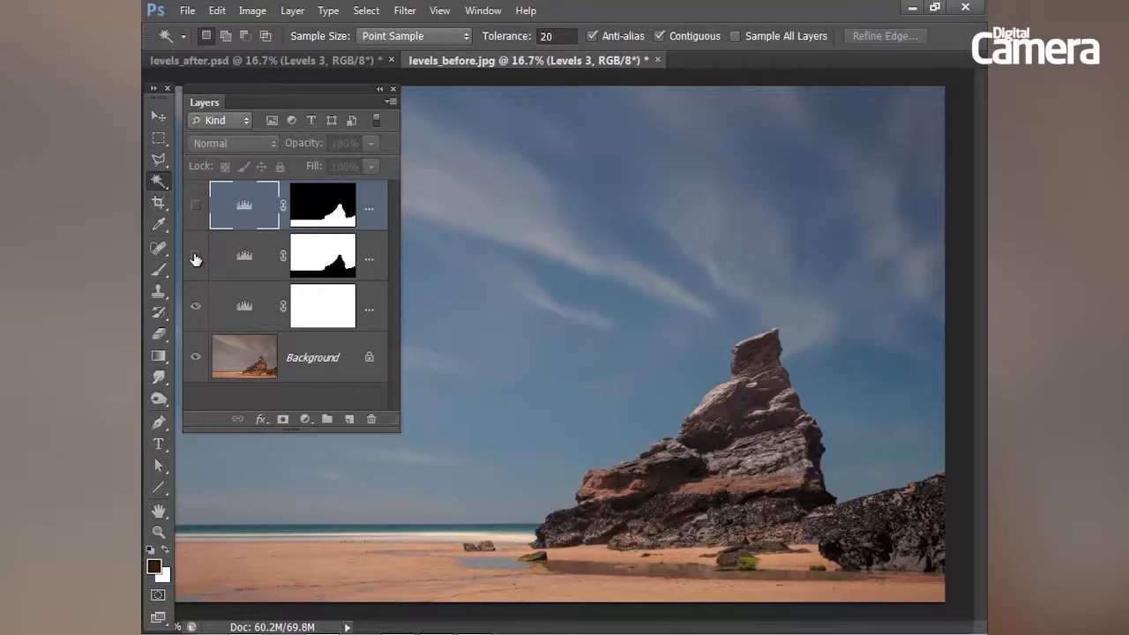
left_click(195, 255)
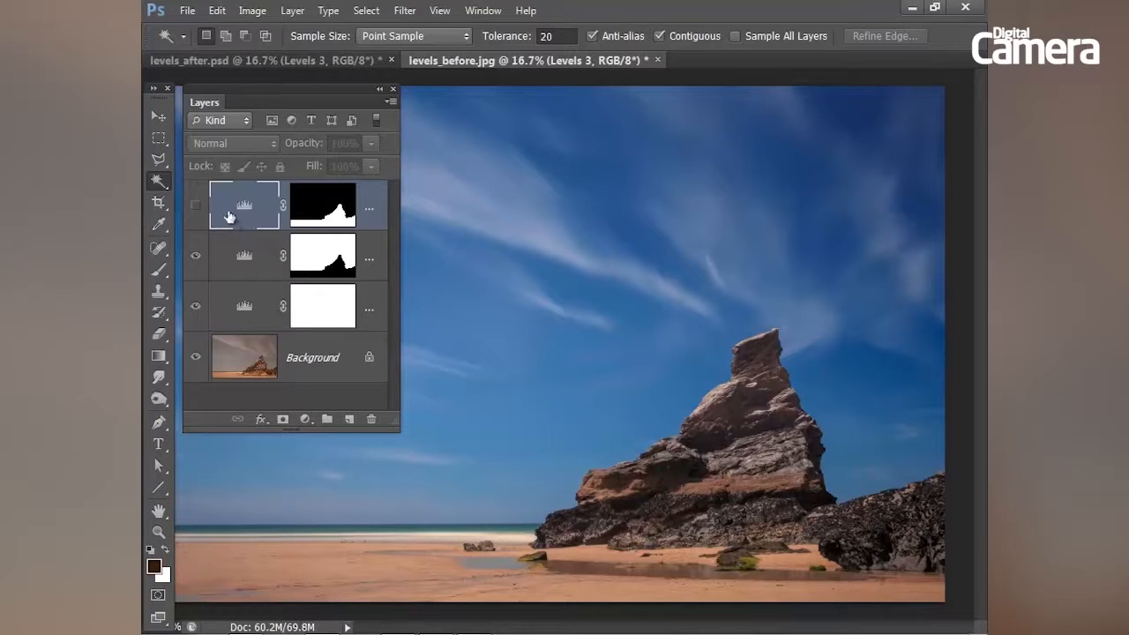
mouse_move(318, 256)
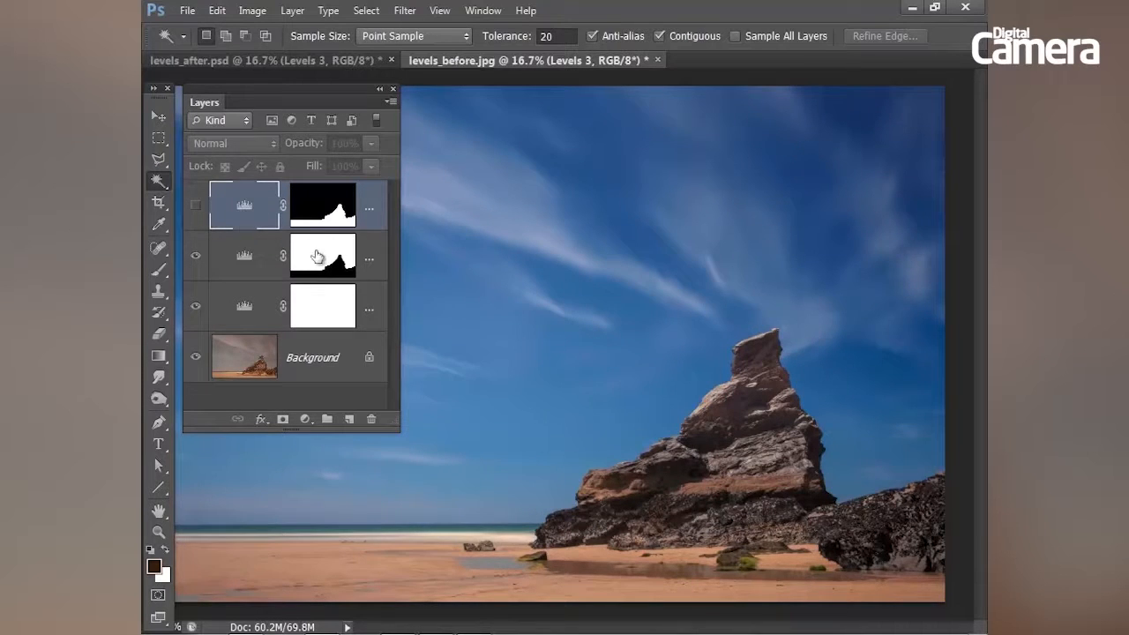
left_click(195, 205)
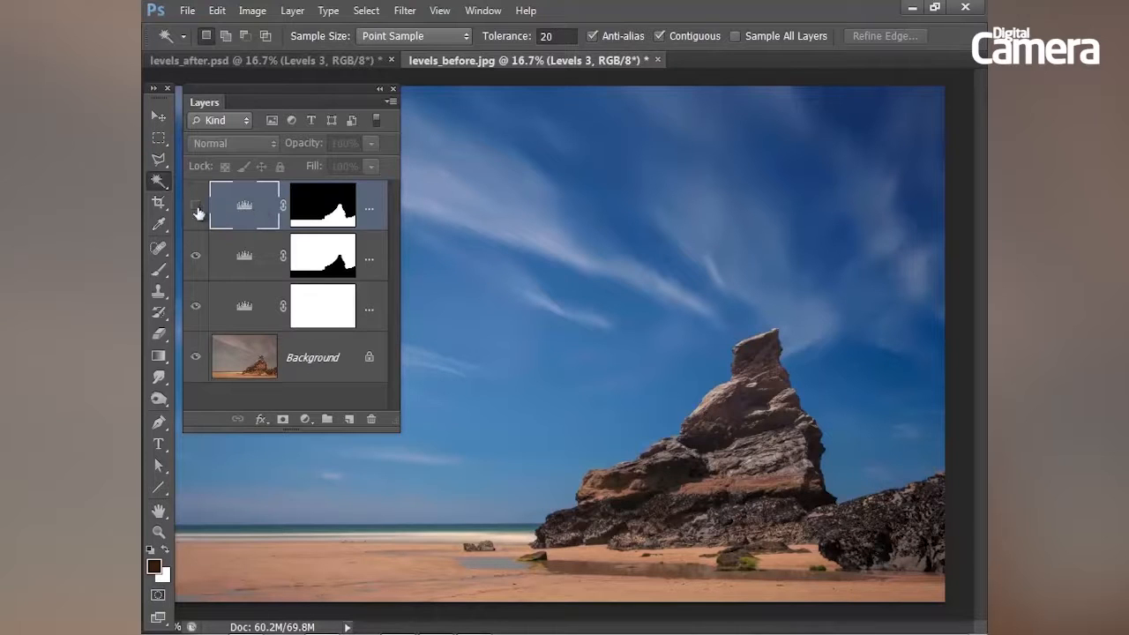
left_click(195, 204)
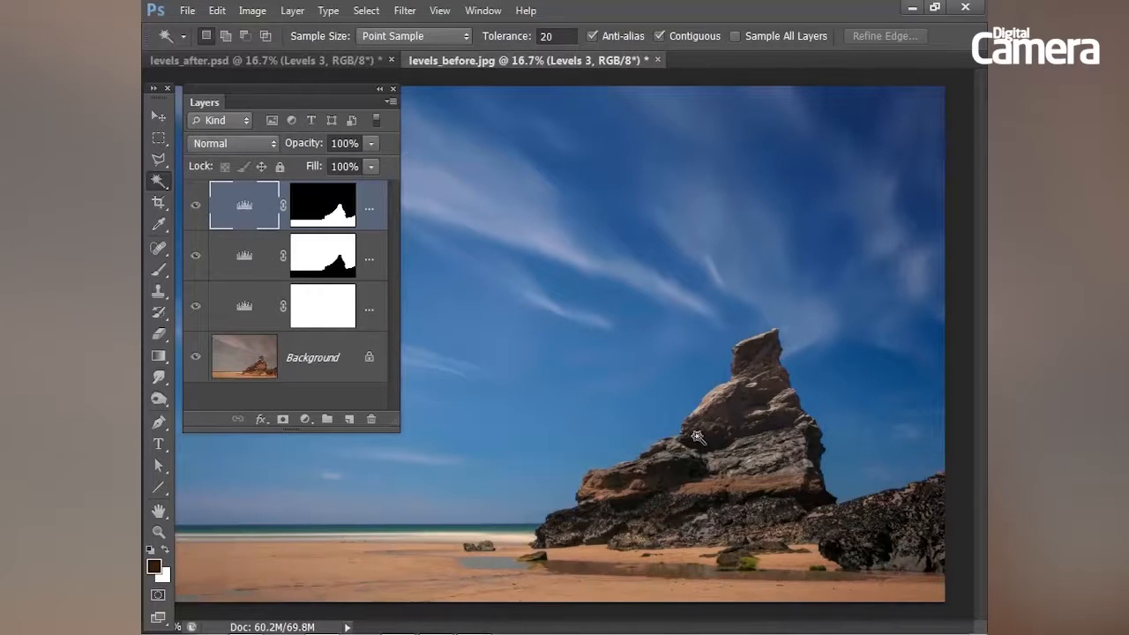